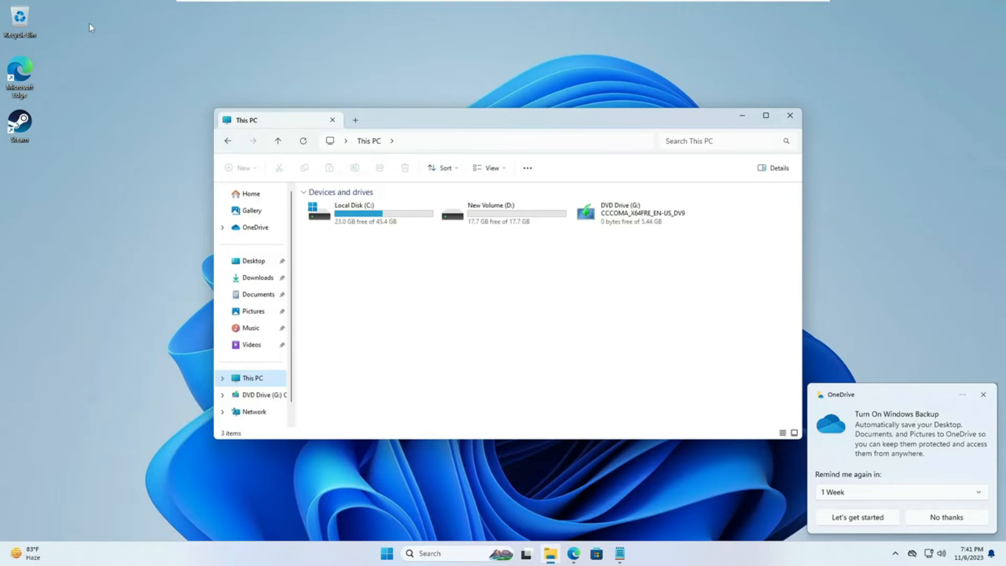
# - Launch Microsoft Edge and go to the 4DDiG Partition Manager product page
pyautogui.click(571, 553)
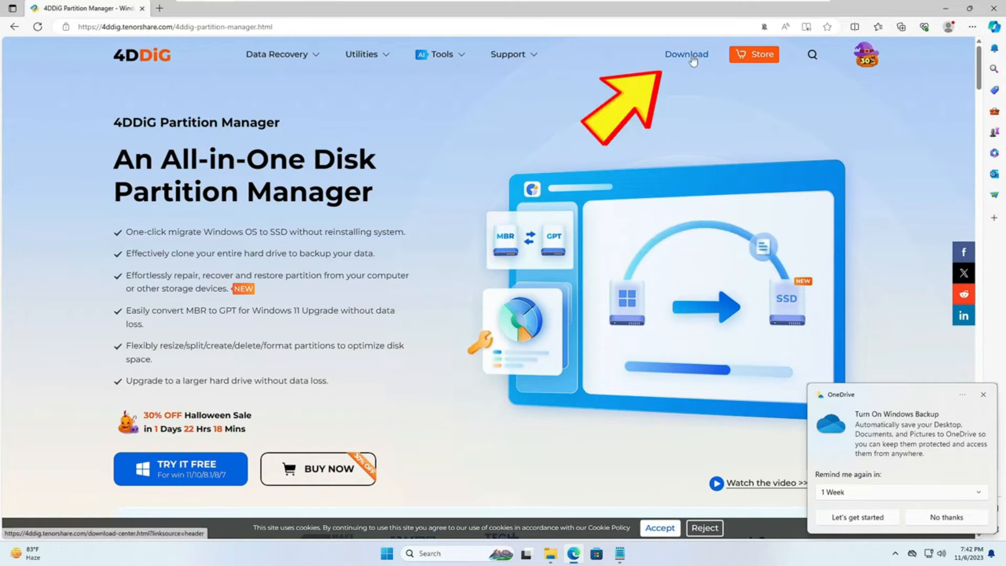
# - Download the 4DDiG Partition Manager installer from the download center and run it
pyautogui.click(686, 54)
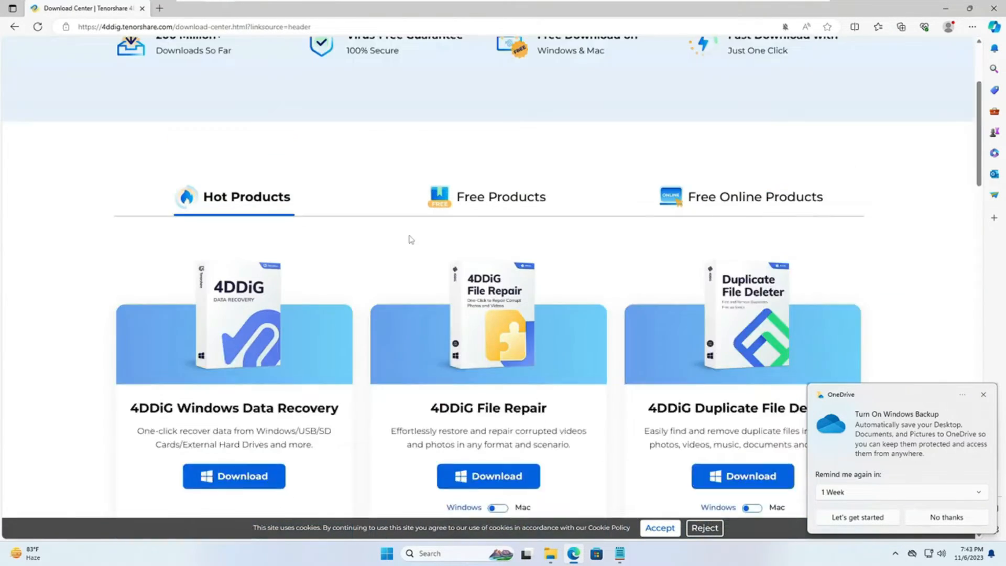
pyautogui.scroll(-3)
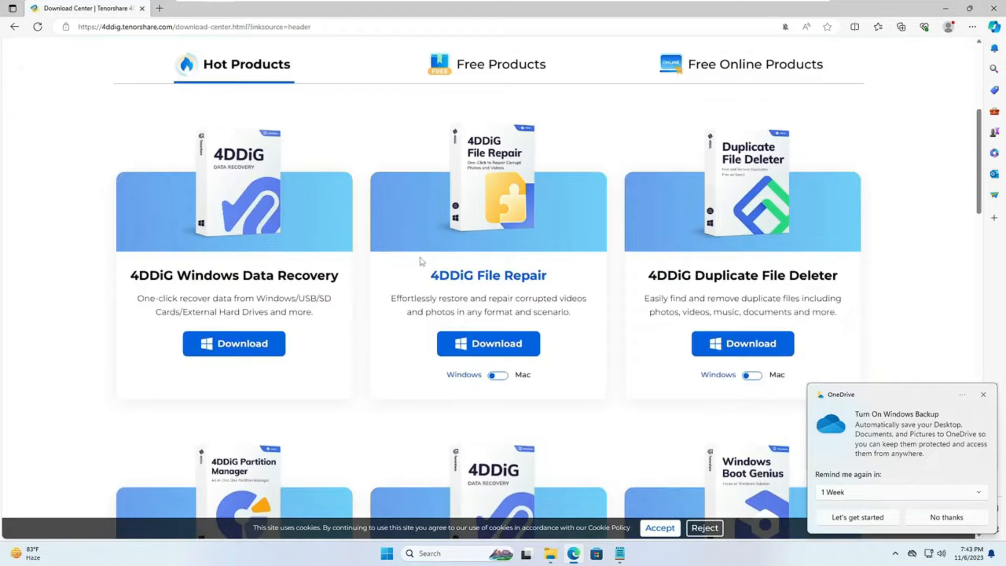
pyautogui.scroll(-3)
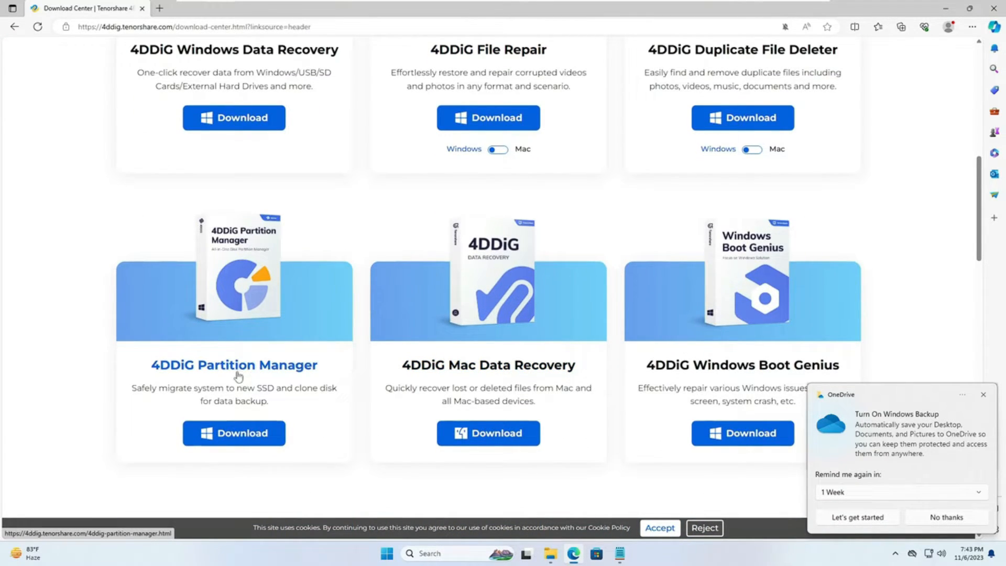
pyautogui.click(234, 432)
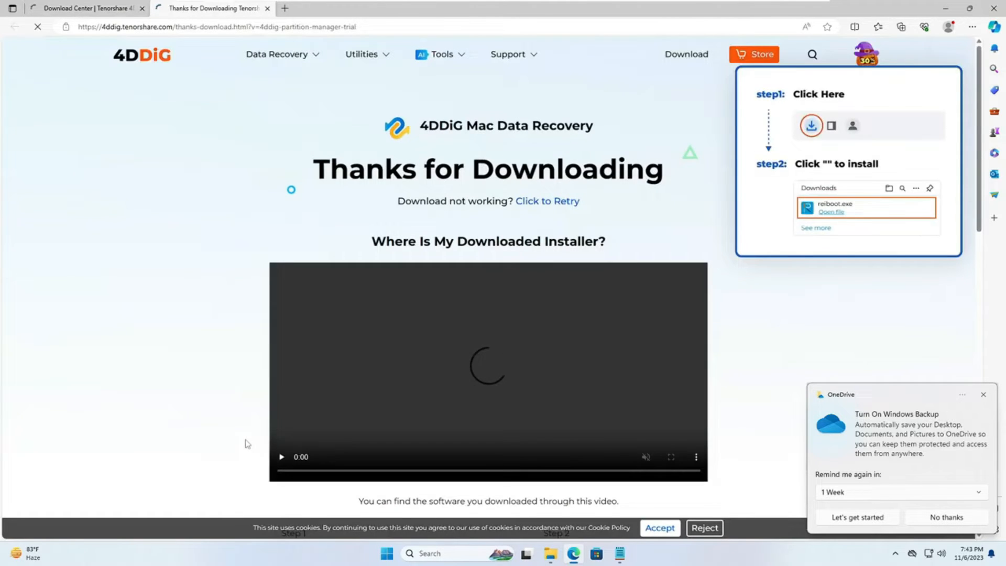
pyautogui.click(901, 27)
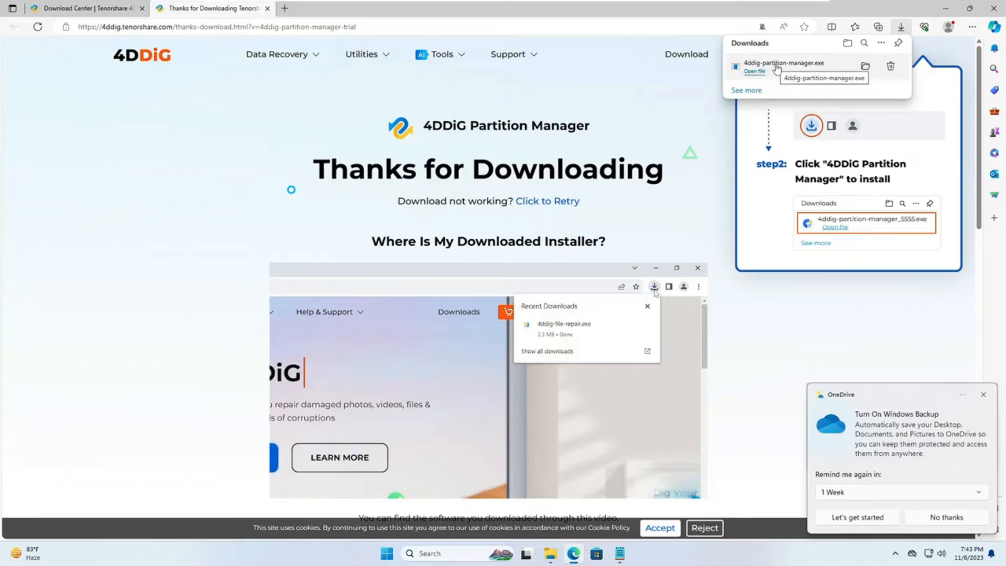
pyautogui.click(755, 71)
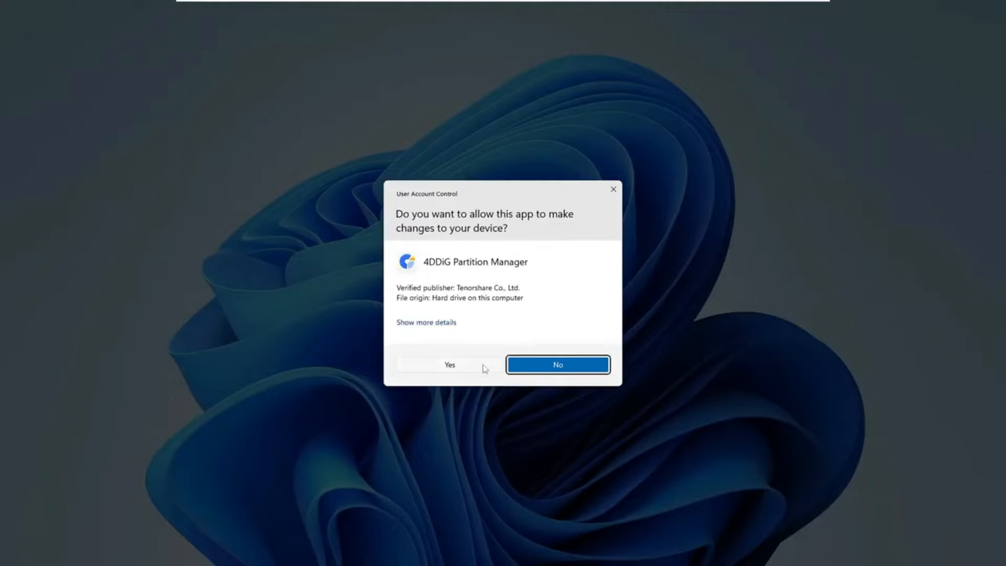
# - Grant administrator permission and install 4DDiG Partition Manager
pyautogui.click(449, 365)
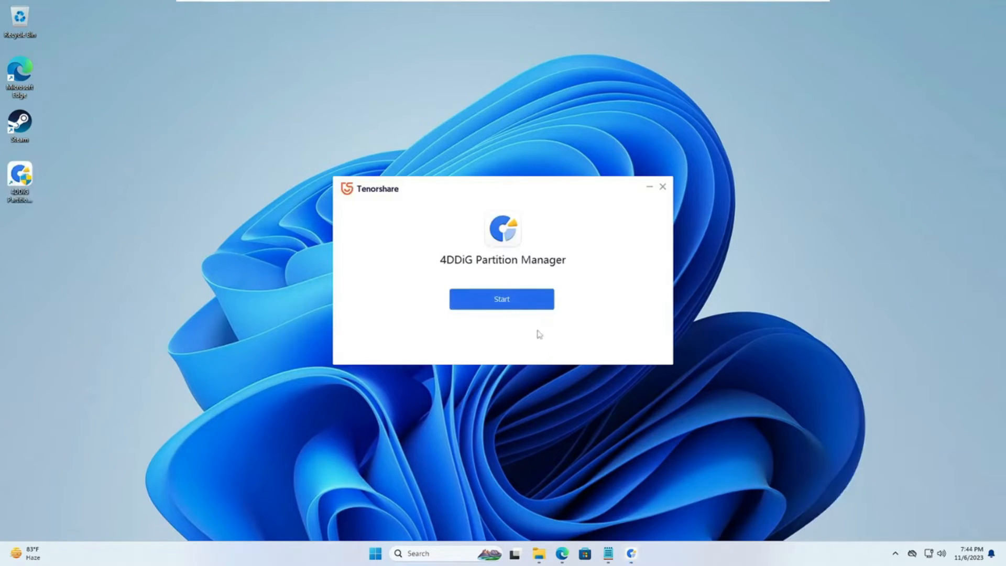
pyautogui.click(502, 299)
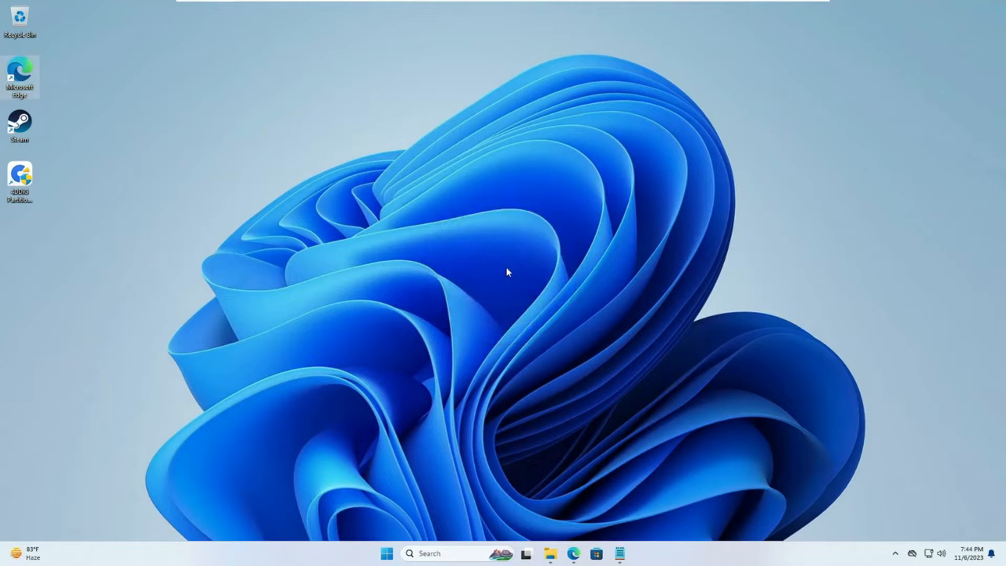
# - Launch 4DDiG Partition Manager to its main screen with Clone Disk and Clone Partition
pyautogui.click(572, 553)
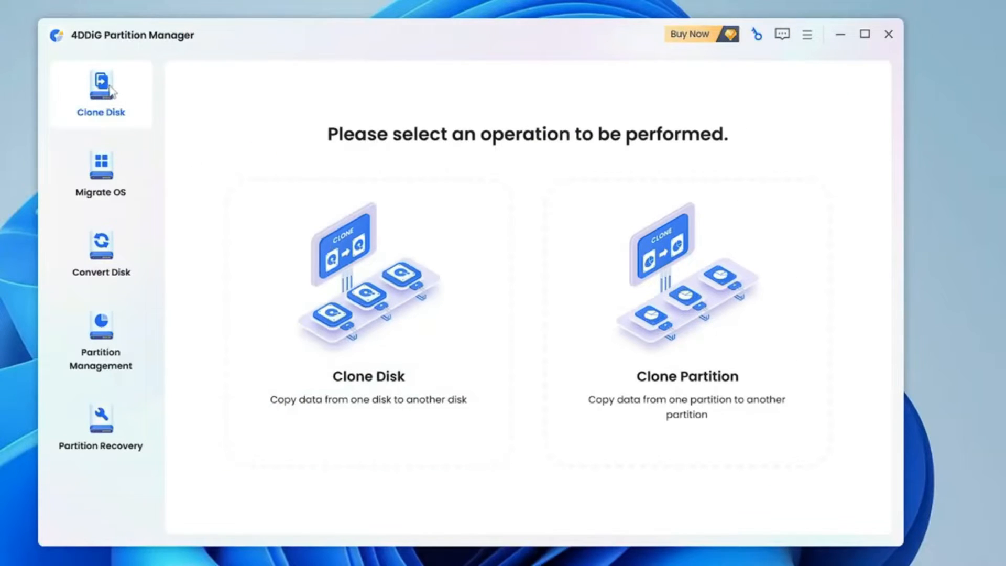
pyautogui.moveTo(103, 229)
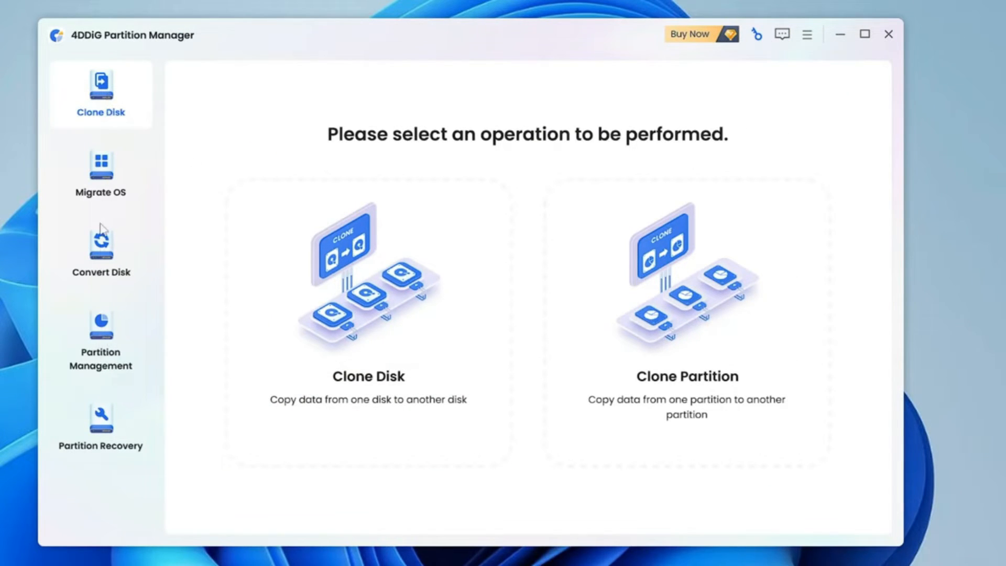
pyautogui.moveTo(112, 366)
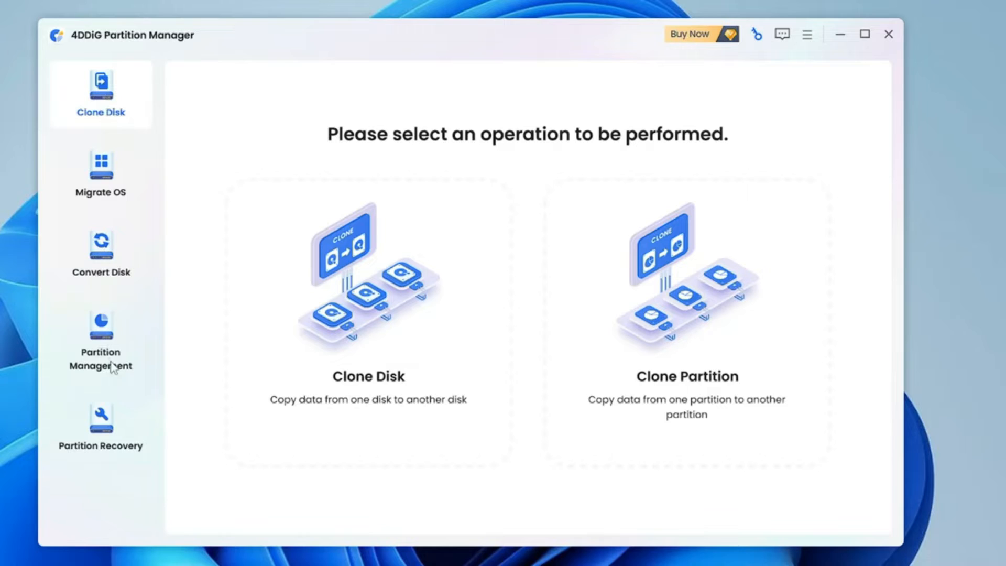
pyautogui.moveTo(172, 323)
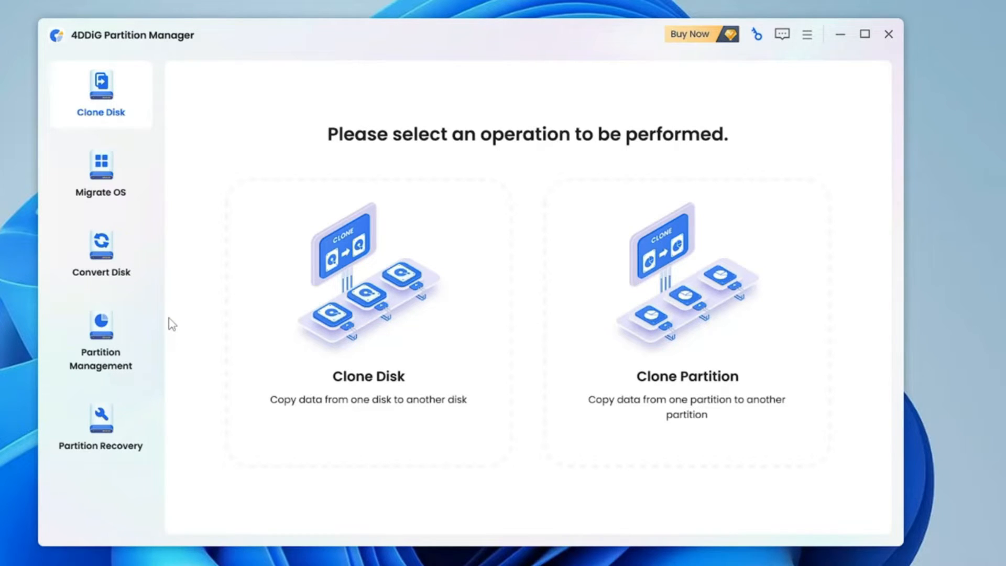
pyautogui.moveTo(101, 173)
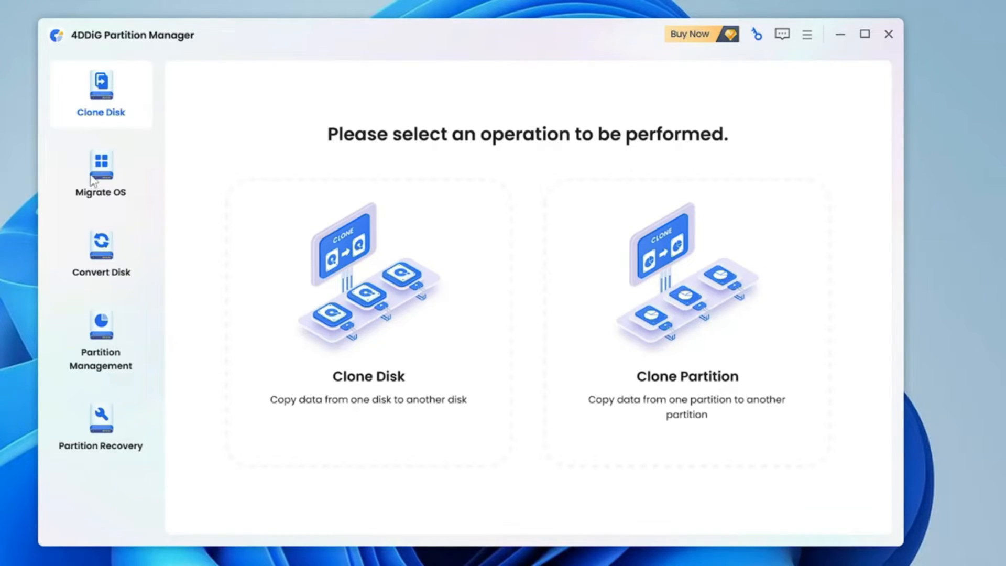
# - Start Migrate OS with Disk 0 as source and choose Disk 1 as target
pyautogui.click(100, 172)
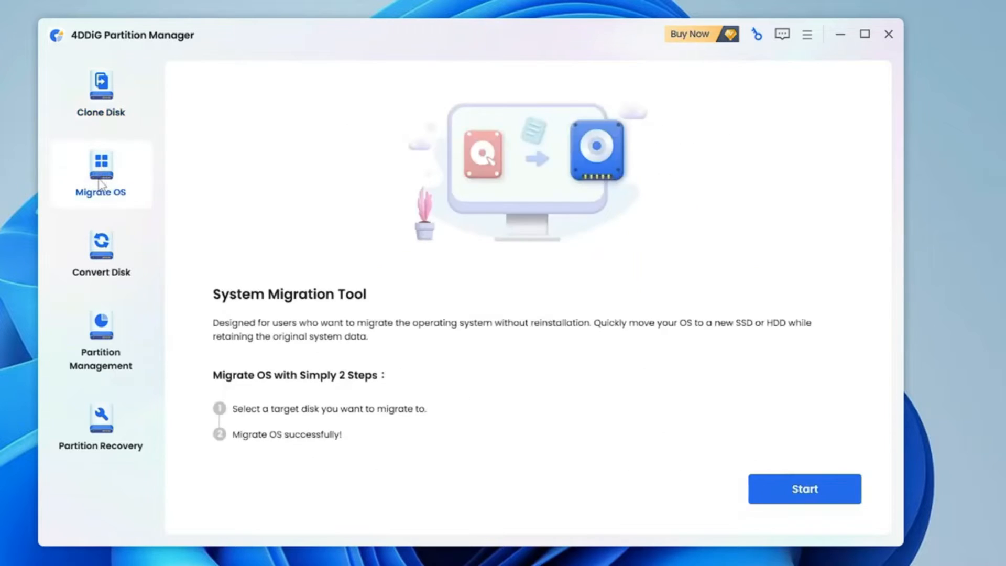
pyautogui.moveTo(252, 302)
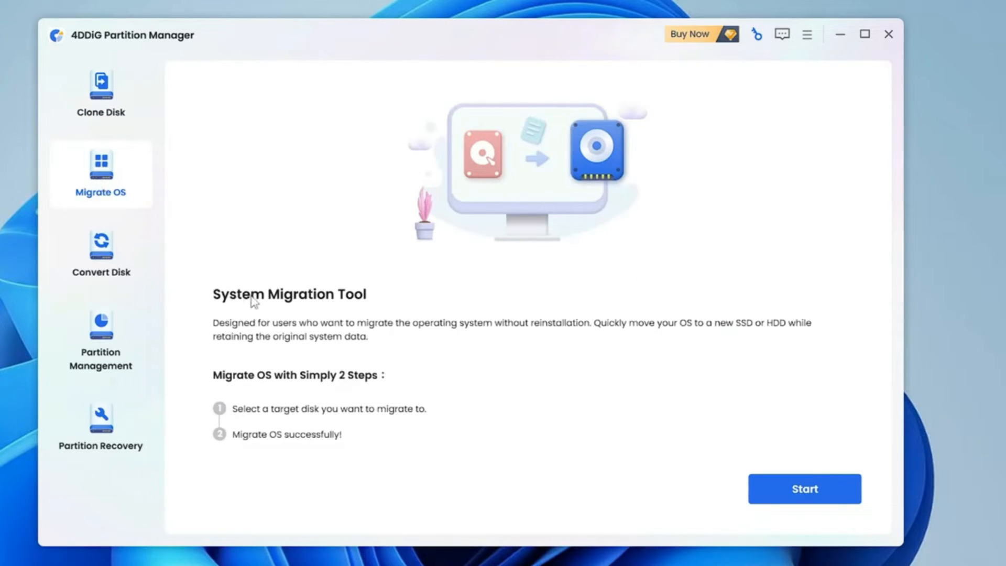
pyautogui.moveTo(276, 307)
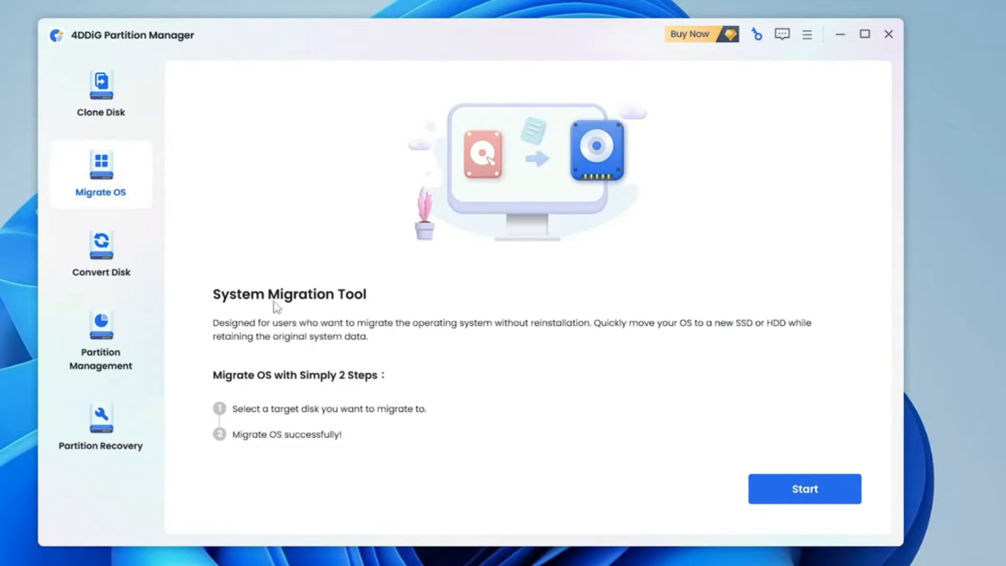
pyautogui.click(804, 488)
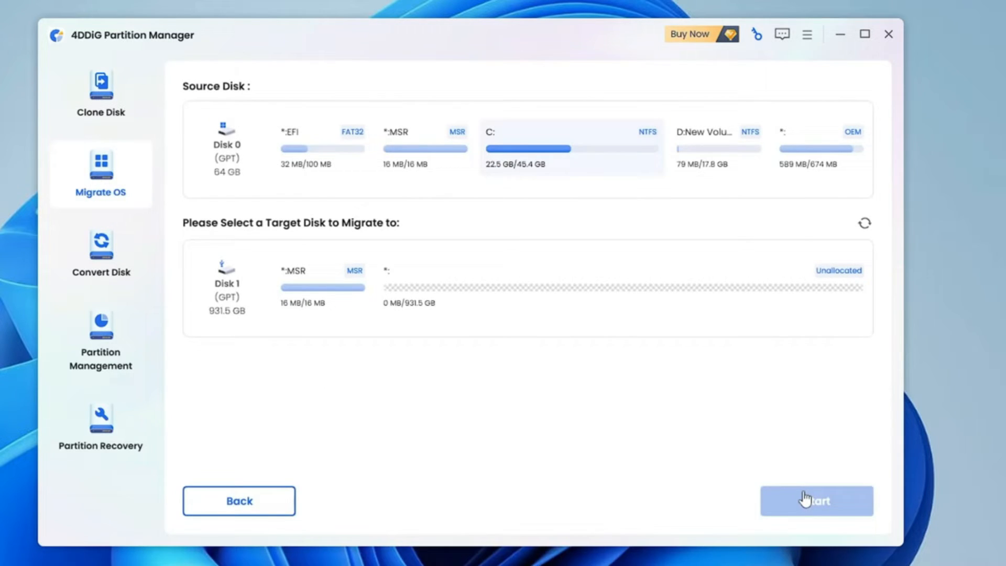
pyautogui.moveTo(253, 163)
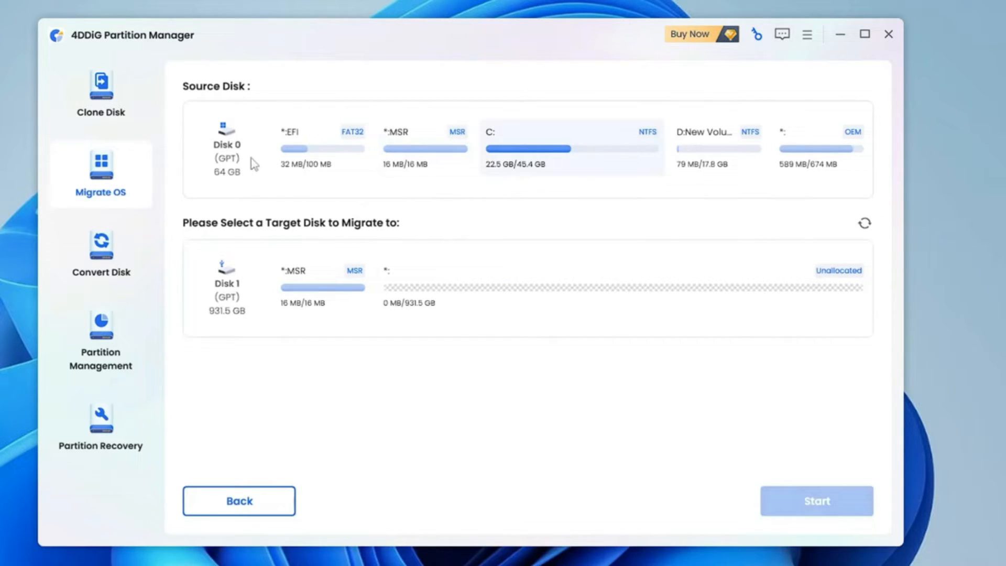
pyautogui.moveTo(231, 88)
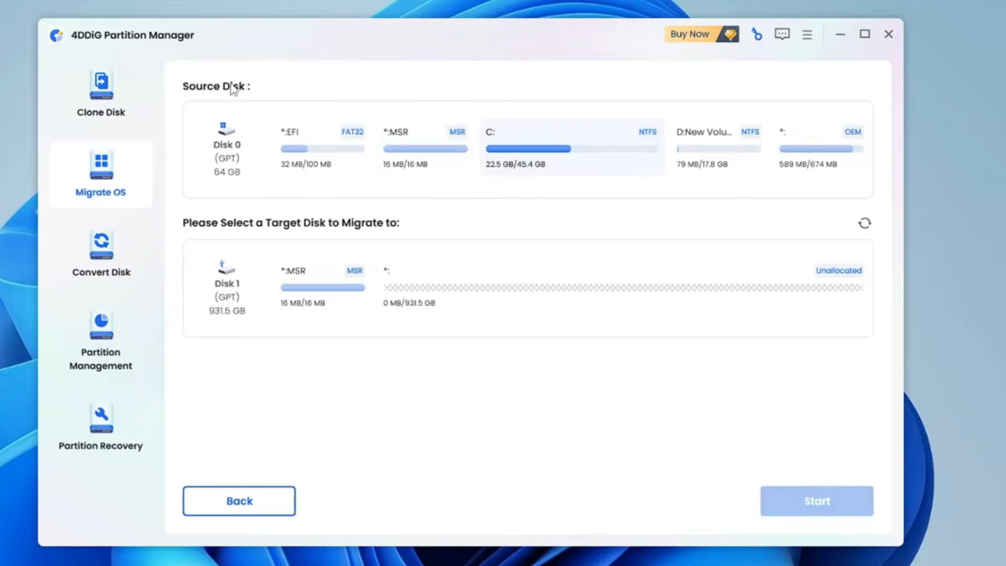
pyautogui.moveTo(243, 159)
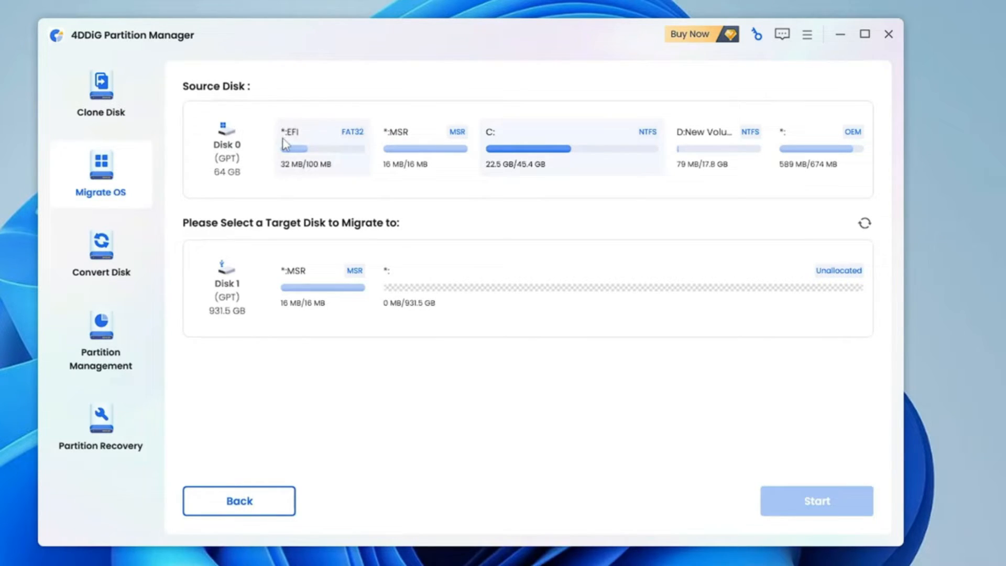
pyautogui.click(513, 285)
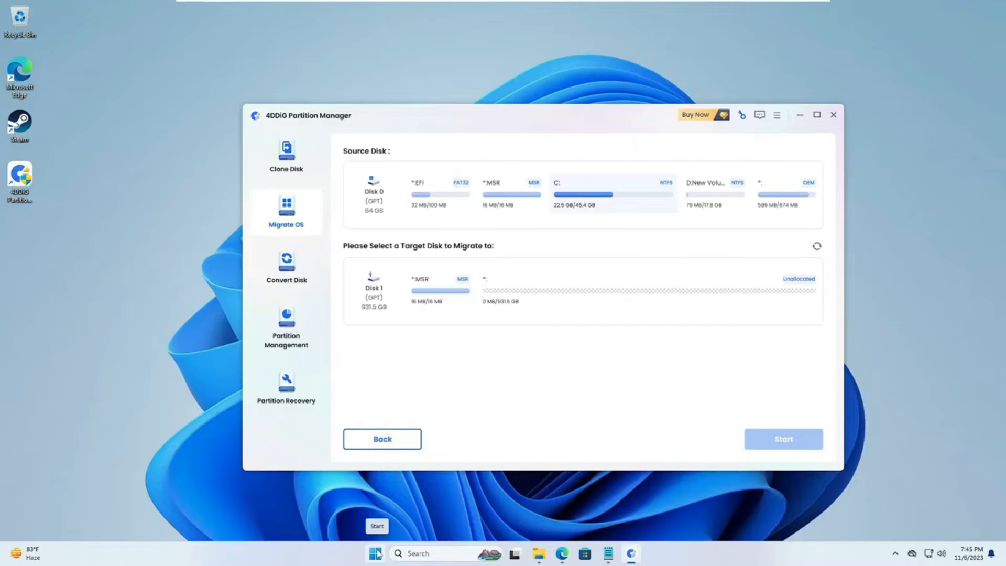
# - Launch Disk Management from the Start button's quick menu
pyautogui.rightClick(377, 553)
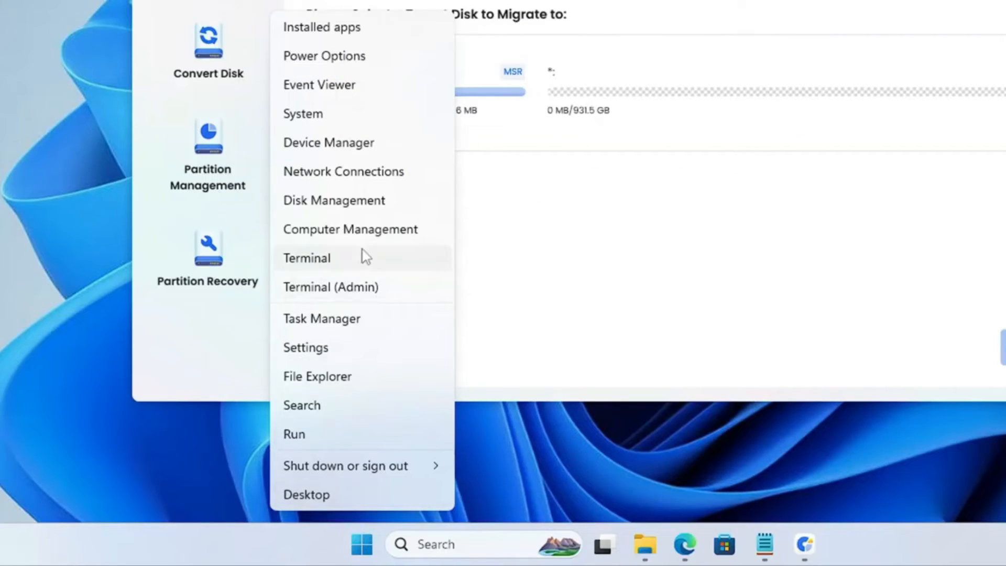
pyautogui.moveTo(375, 206)
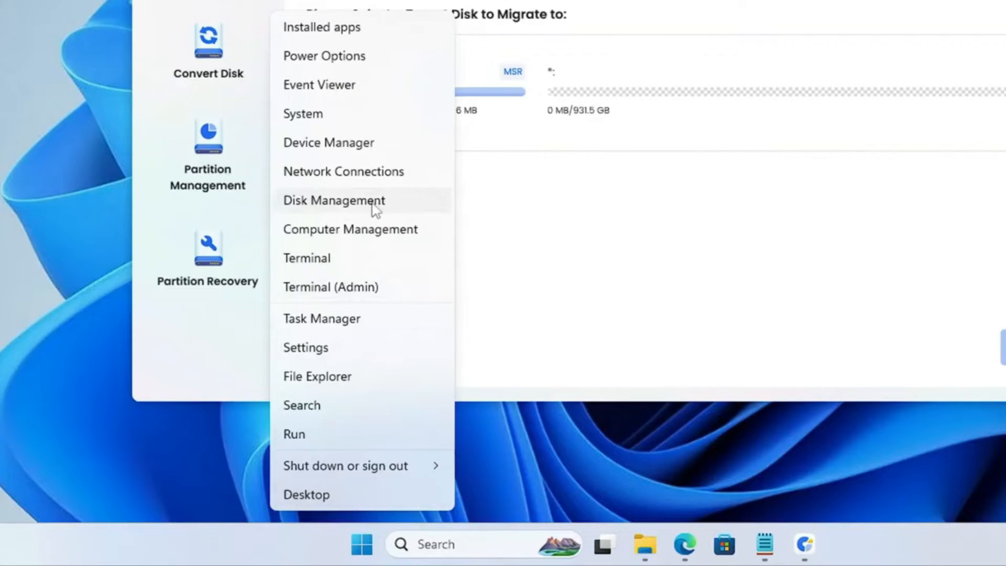
pyautogui.click(333, 200)
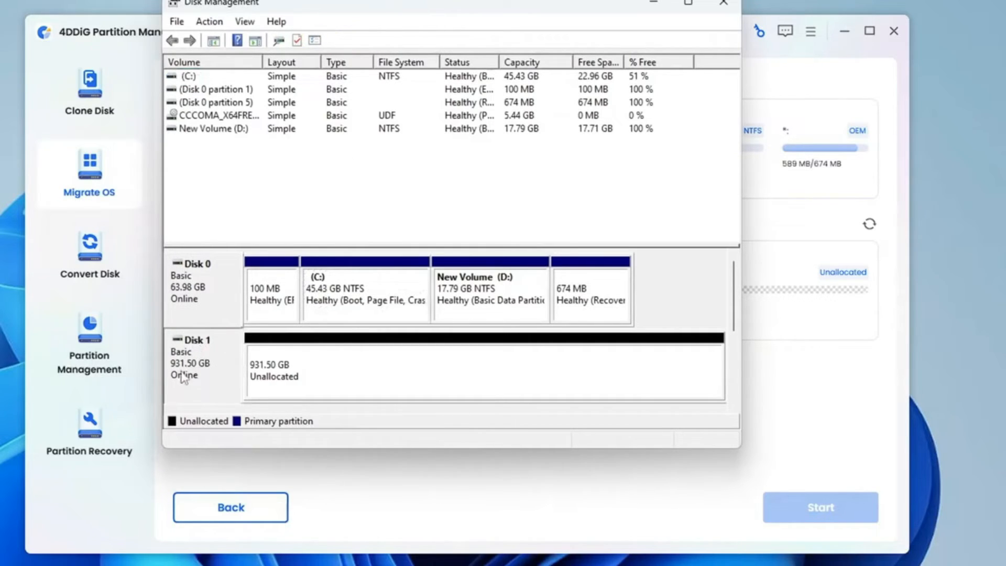
pyautogui.moveTo(294, 371)
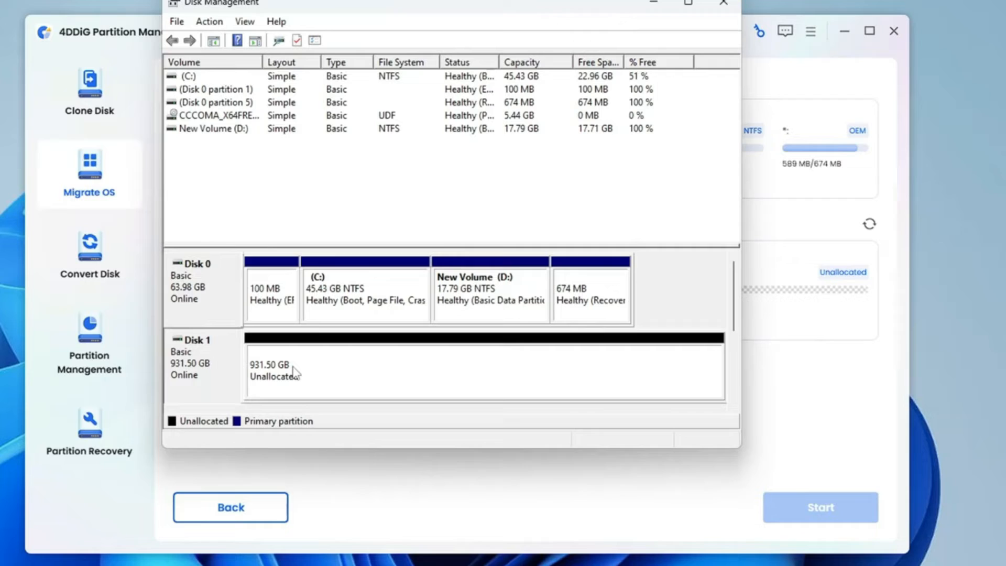
pyautogui.moveTo(293, 366)
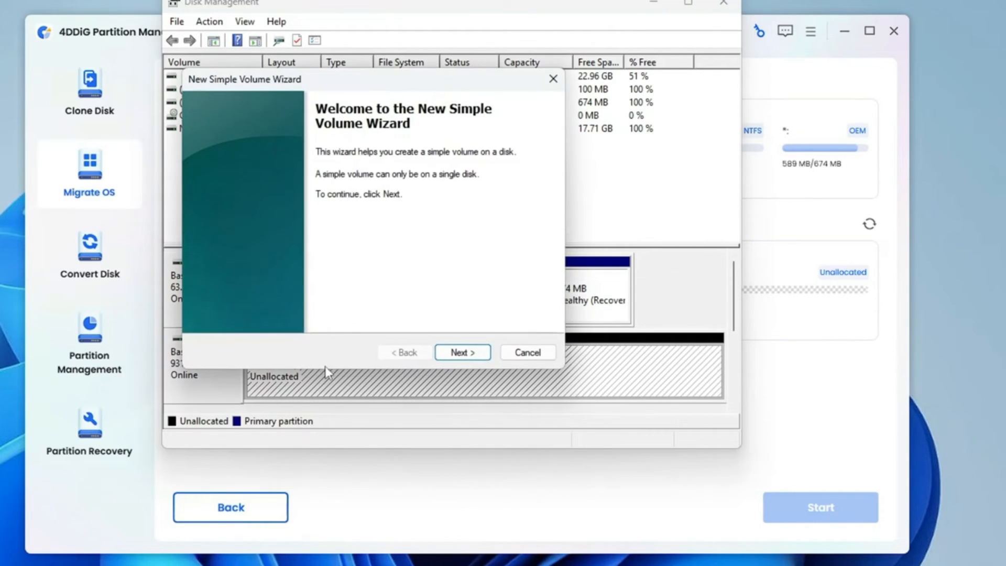
# - Create a 931.5 GB NTFS New Volume (E:) on Disk 1, then close Disk Management
pyautogui.click(461, 352)
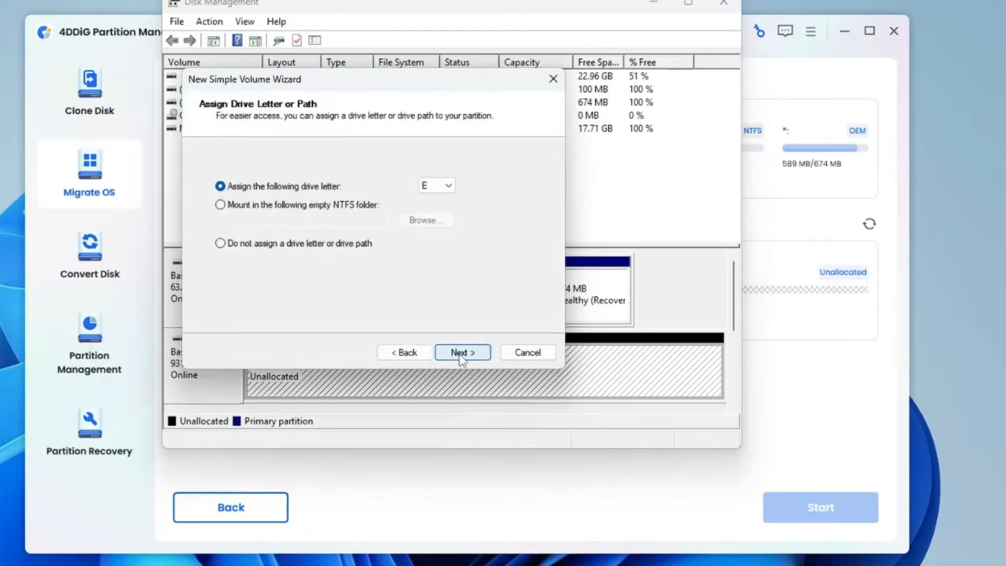
pyautogui.click(461, 352)
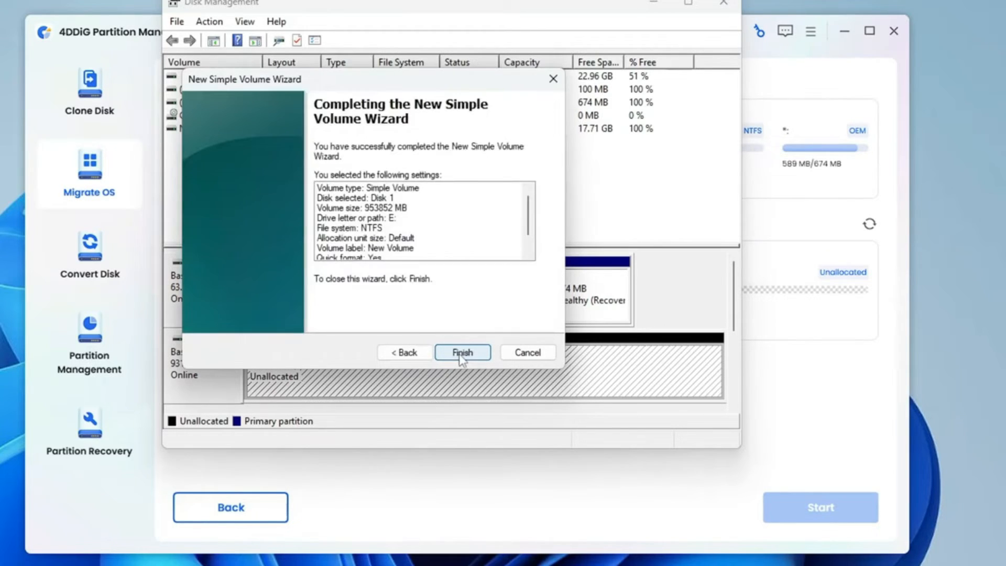
pyautogui.click(462, 352)
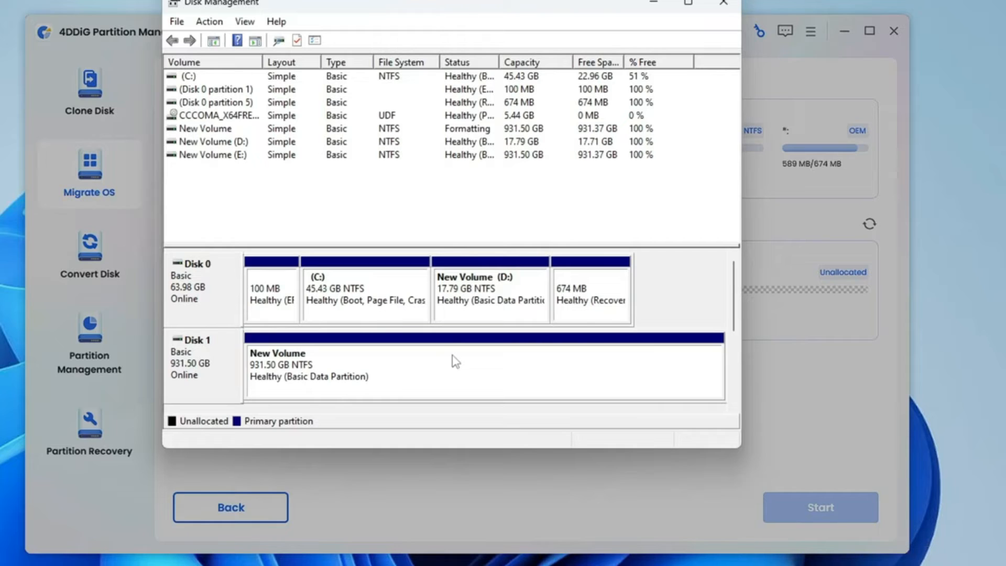
pyautogui.moveTo(737, 14)
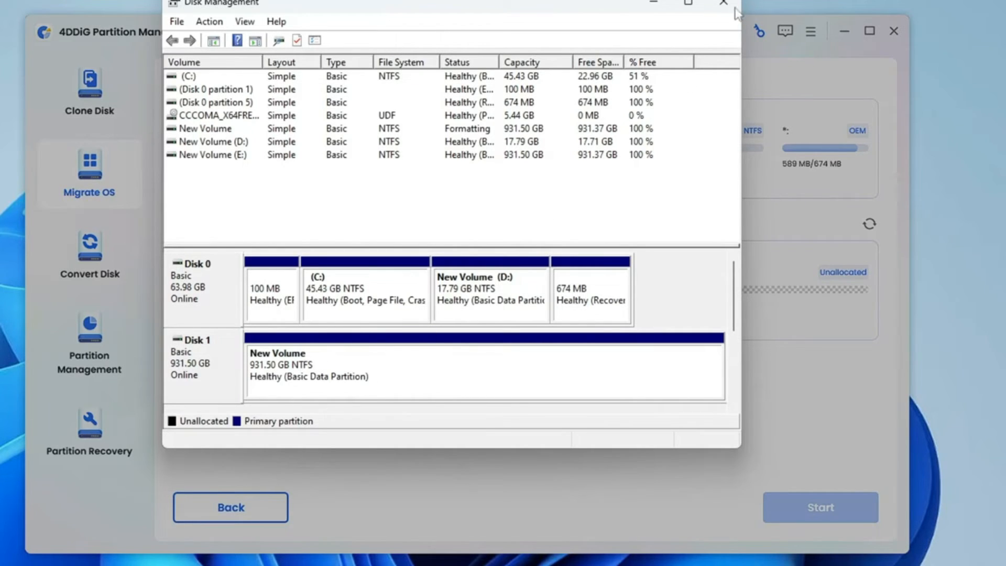
pyautogui.click(723, 3)
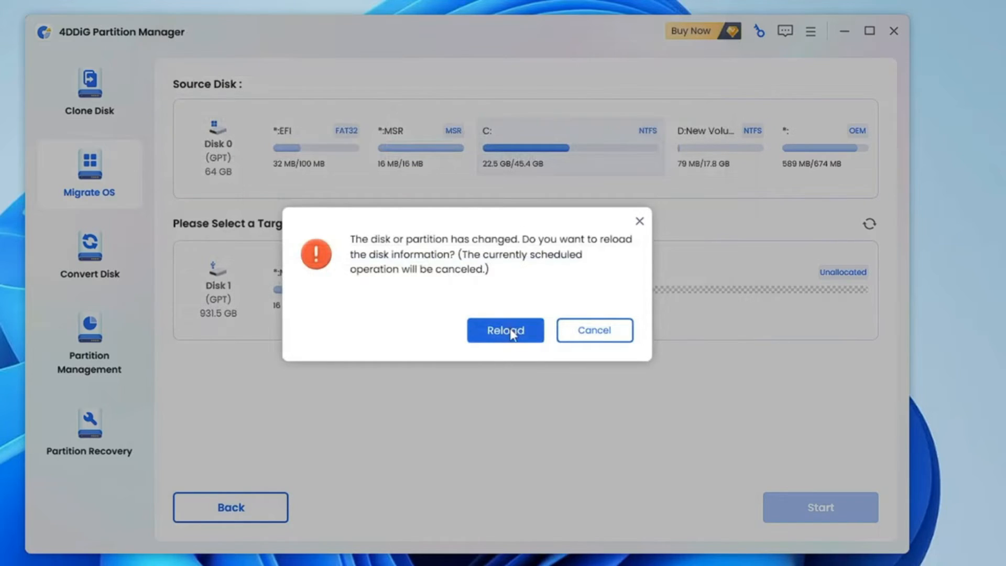
# - Reload disks and confirm Disk 1 as the migration target
pyautogui.click(505, 330)
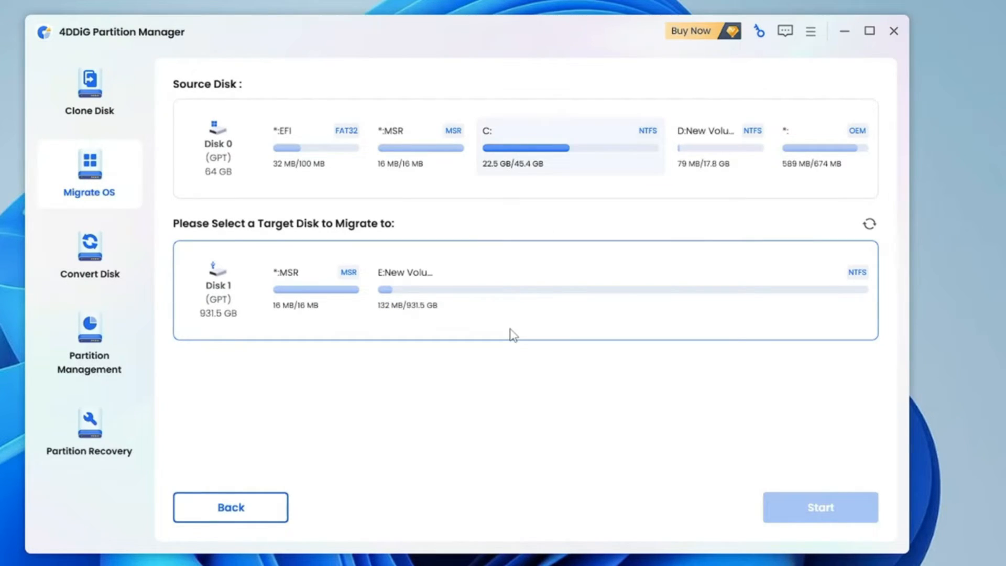
pyautogui.moveTo(423, 289)
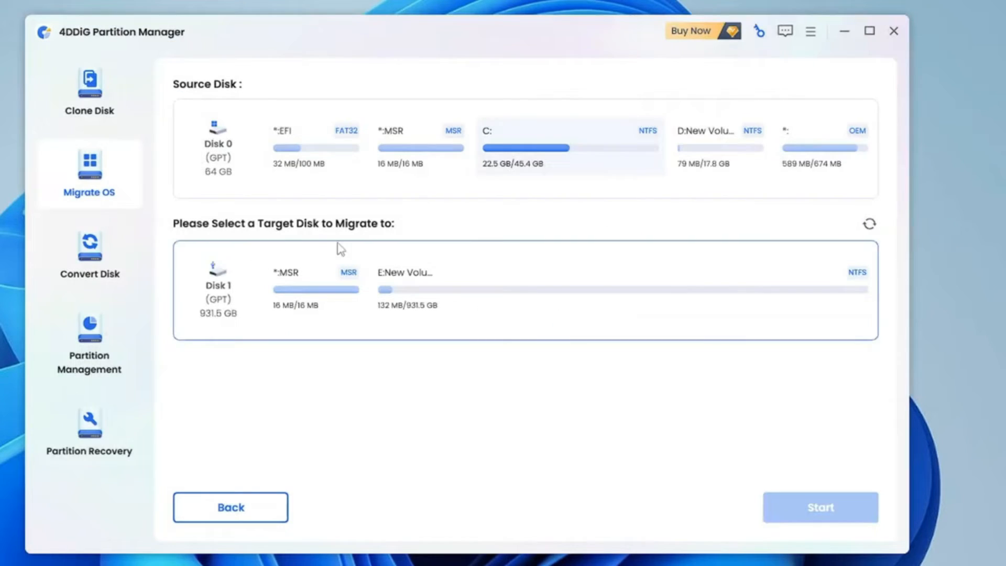
pyautogui.moveTo(245, 143)
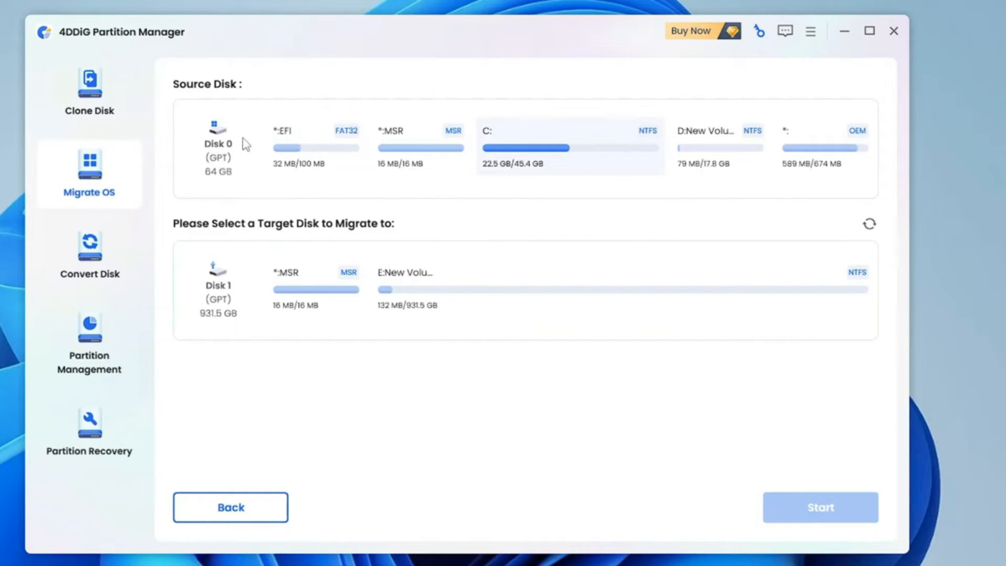
pyautogui.moveTo(542, 162)
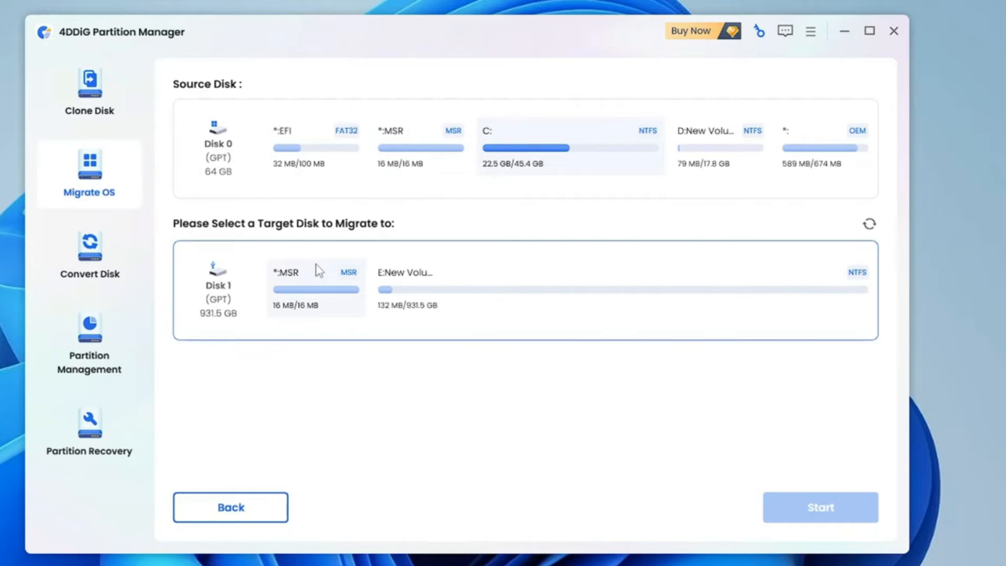
pyautogui.moveTo(332, 286)
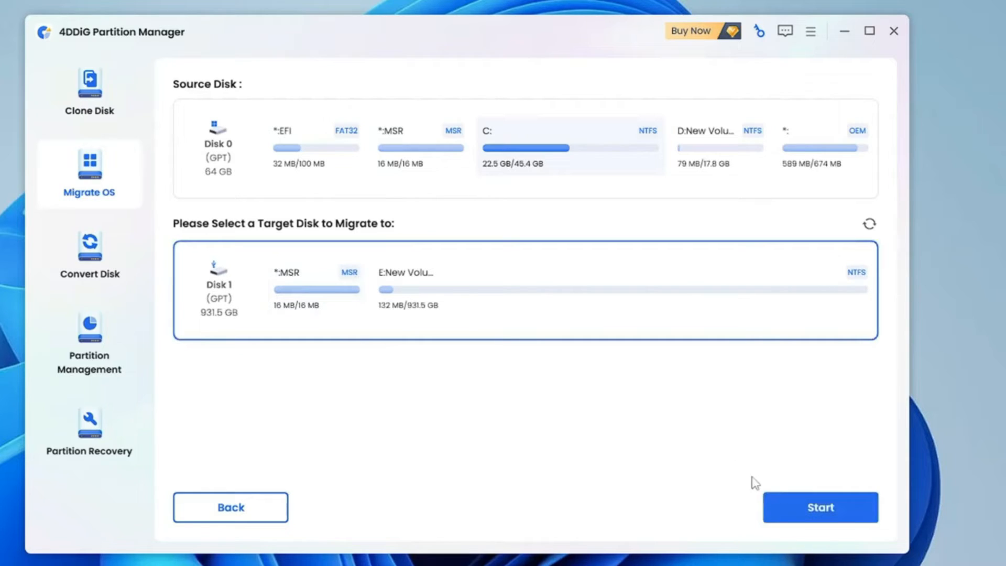
pyautogui.click(820, 508)
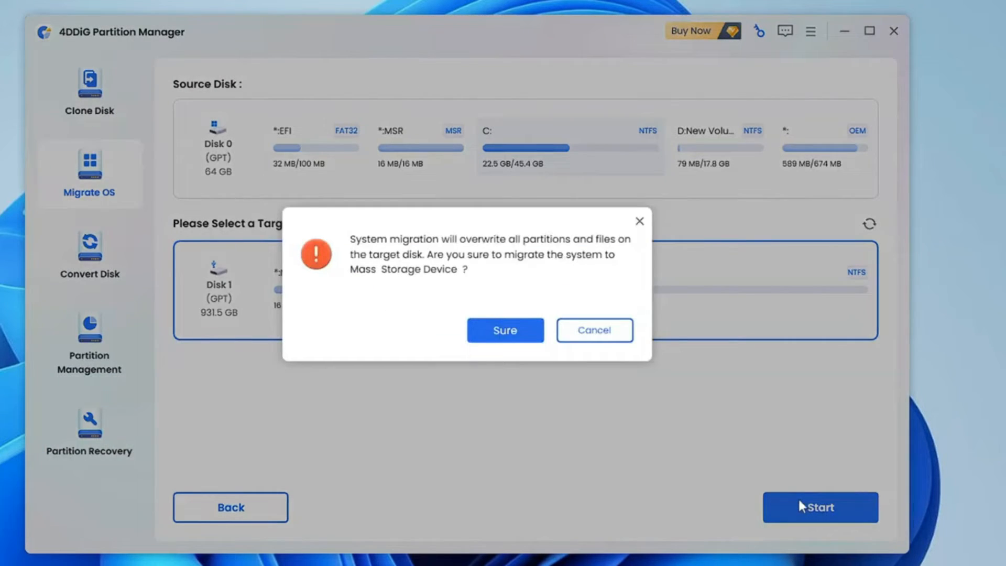
pyautogui.click(505, 329)
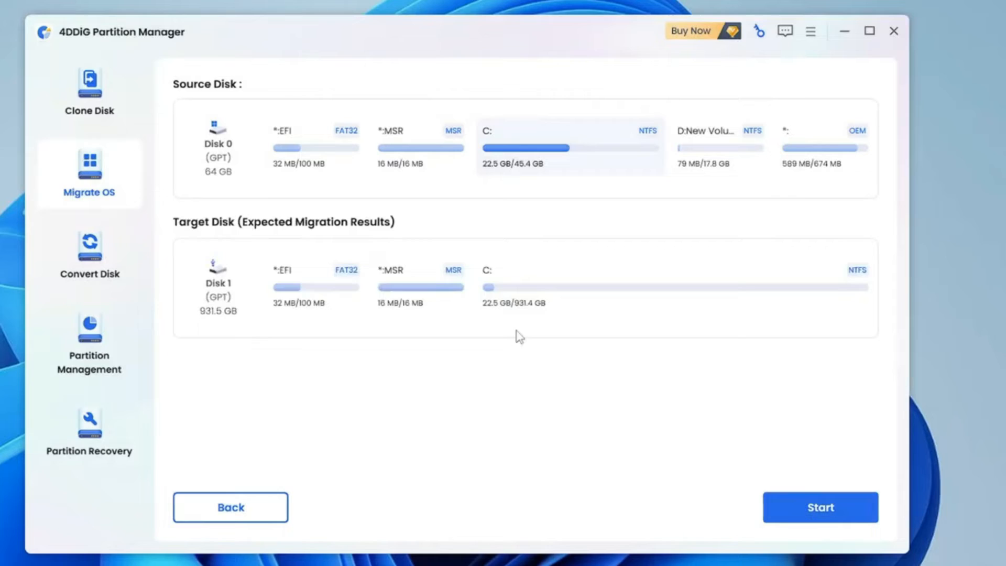
# - Register the trial copy with the licence e-mail and code
pyautogui.click(820, 506)
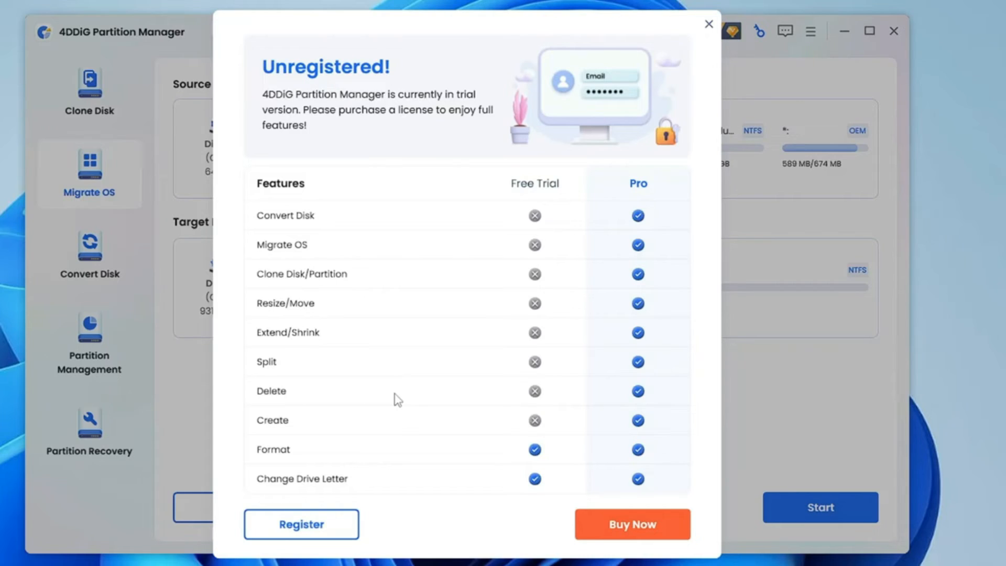
pyautogui.click(631, 524)
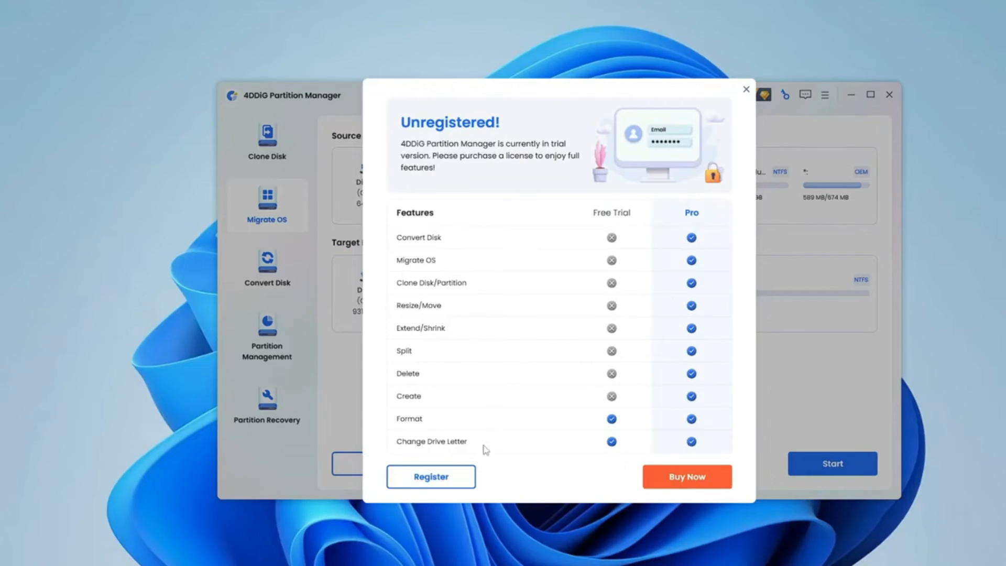
pyautogui.click(431, 477)
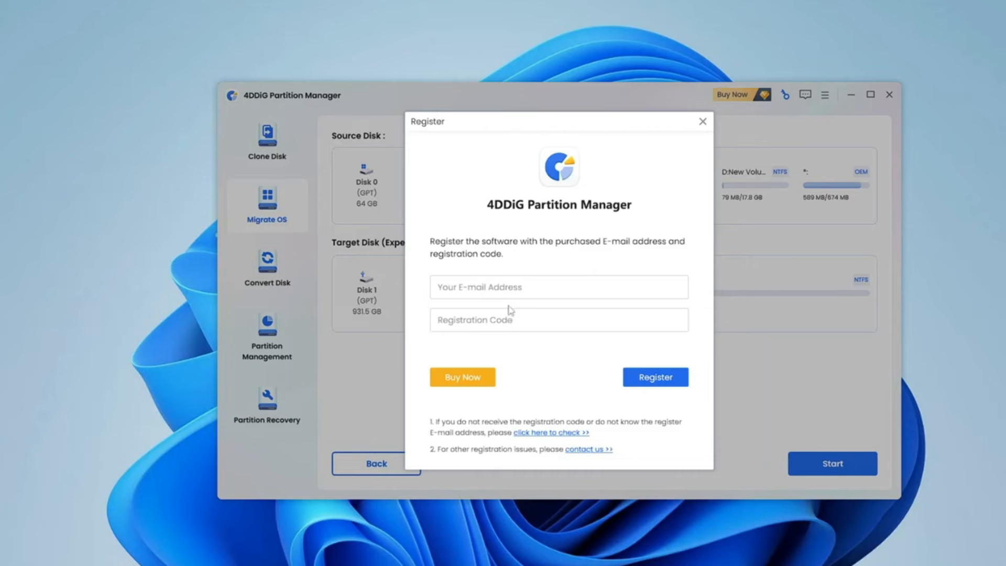
pyautogui.click(655, 377)
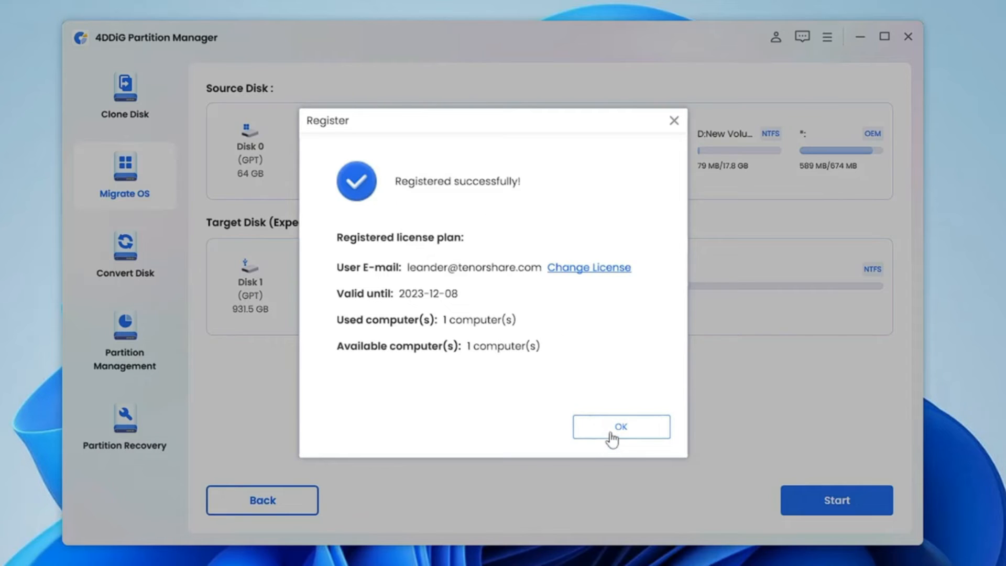
# - Dismiss the registration notice and let the migration to Disk 1 finish
pyautogui.click(620, 427)
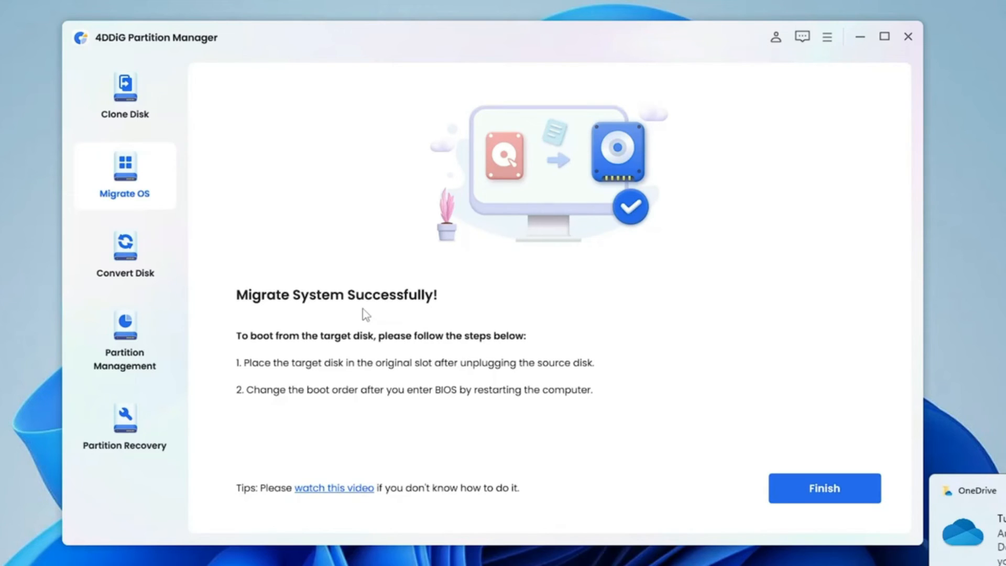
# - Finish the migration, confirm Disk 1 shows EFI, MSR and Y:, and close the app
pyautogui.click(824, 488)
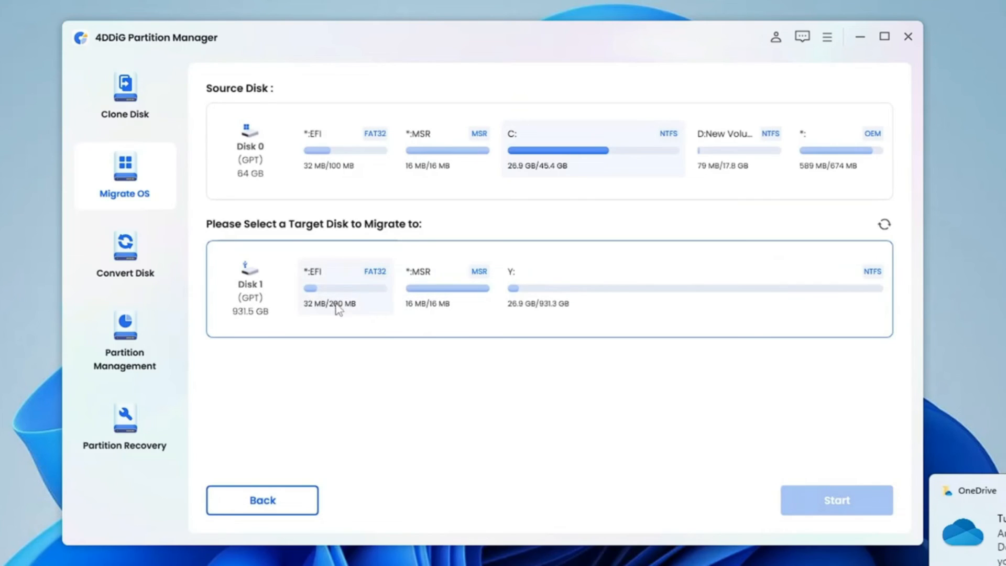
pyautogui.moveTo(441, 275)
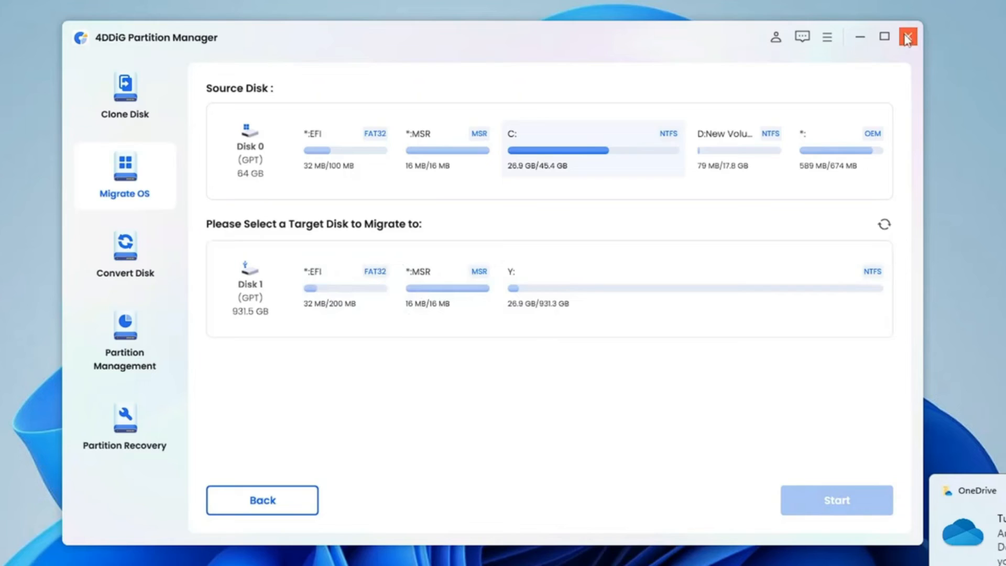
pyautogui.click(906, 36)
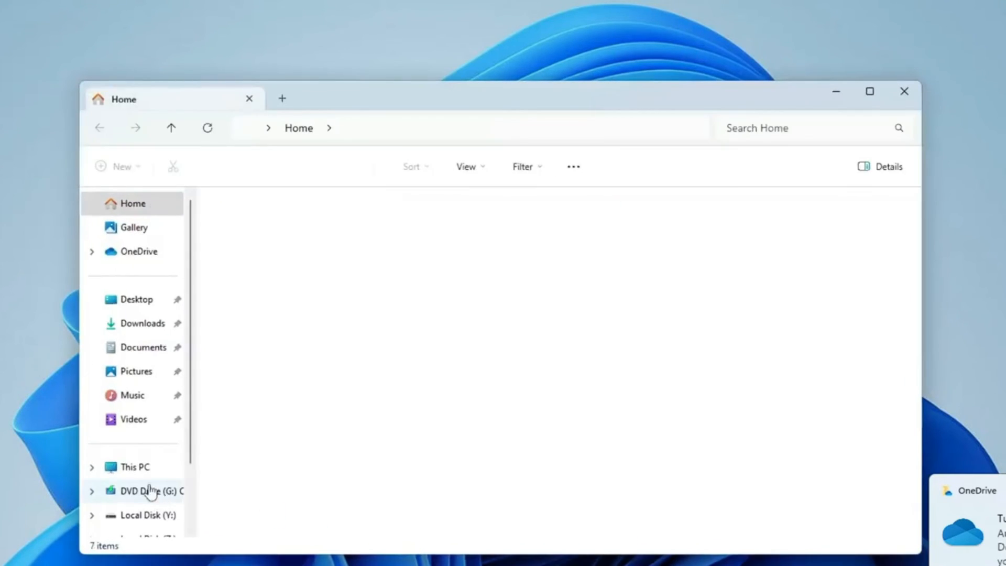
# - Open the Windows folder on the 931 GB Local Disk (Y:) from This PC, then switch to the browser
pyautogui.click(134, 467)
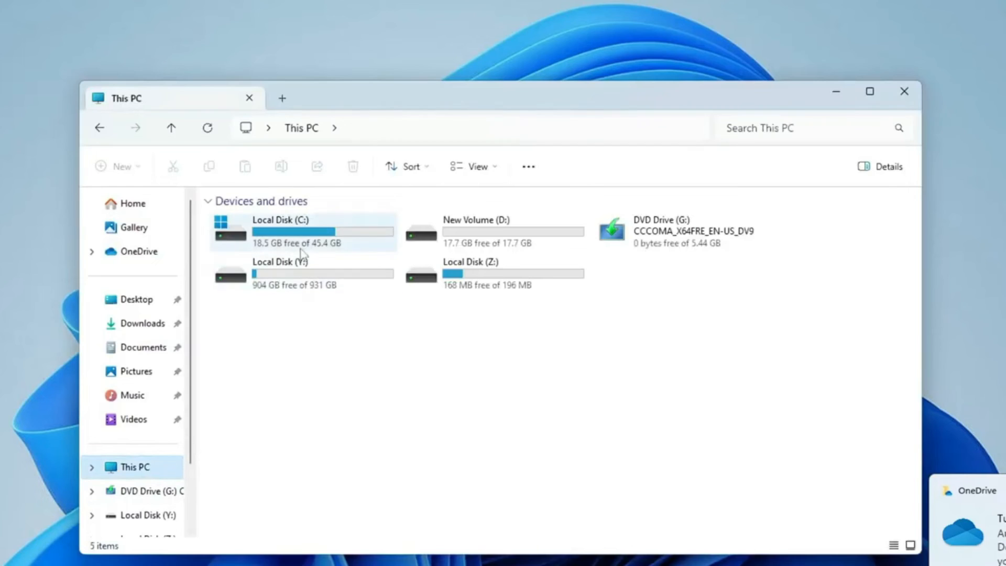
pyautogui.click(493, 272)
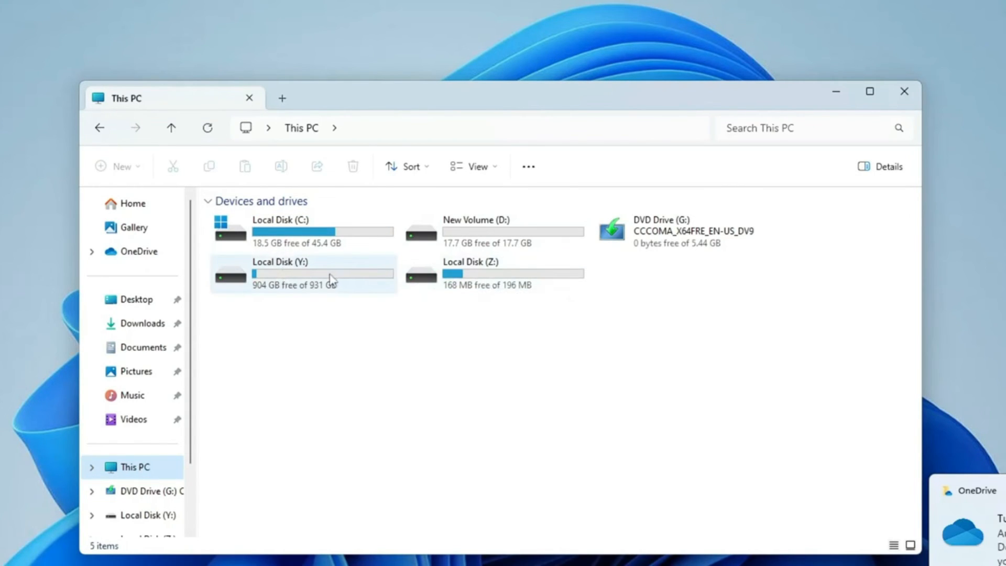
pyautogui.doubleClick(302, 272)
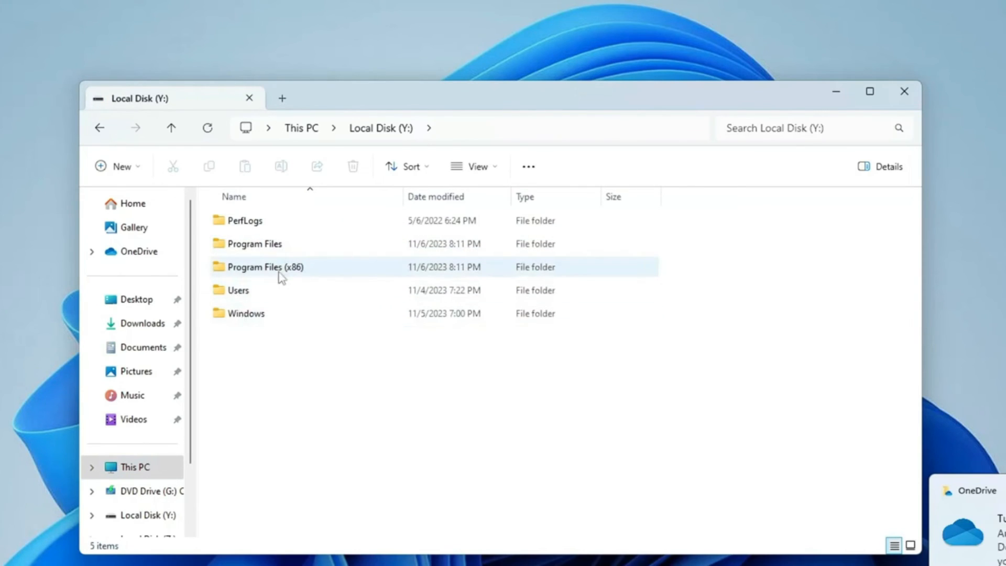
pyautogui.doubleClick(246, 313)
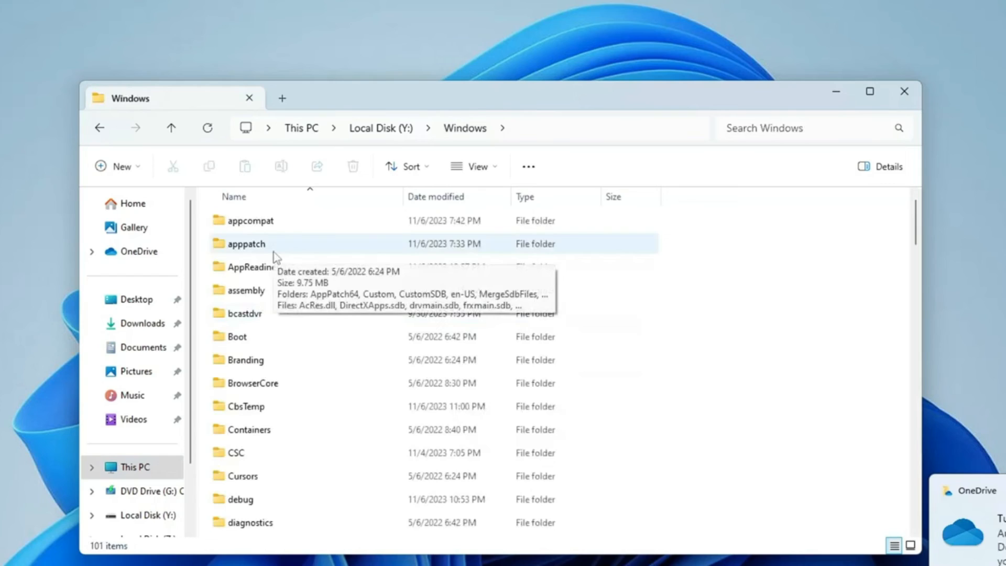
pyautogui.moveTo(244, 267)
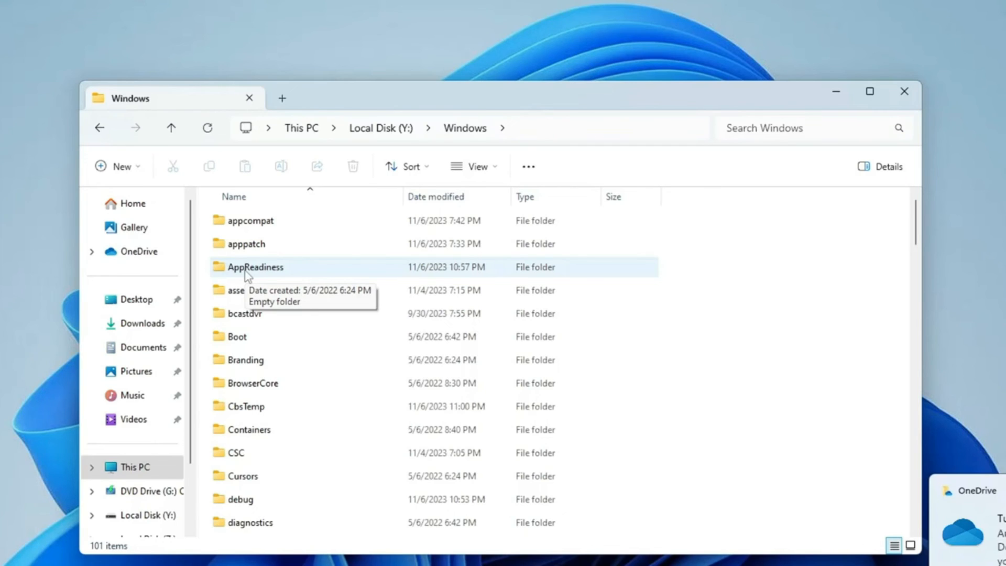
pyautogui.click(520, 553)
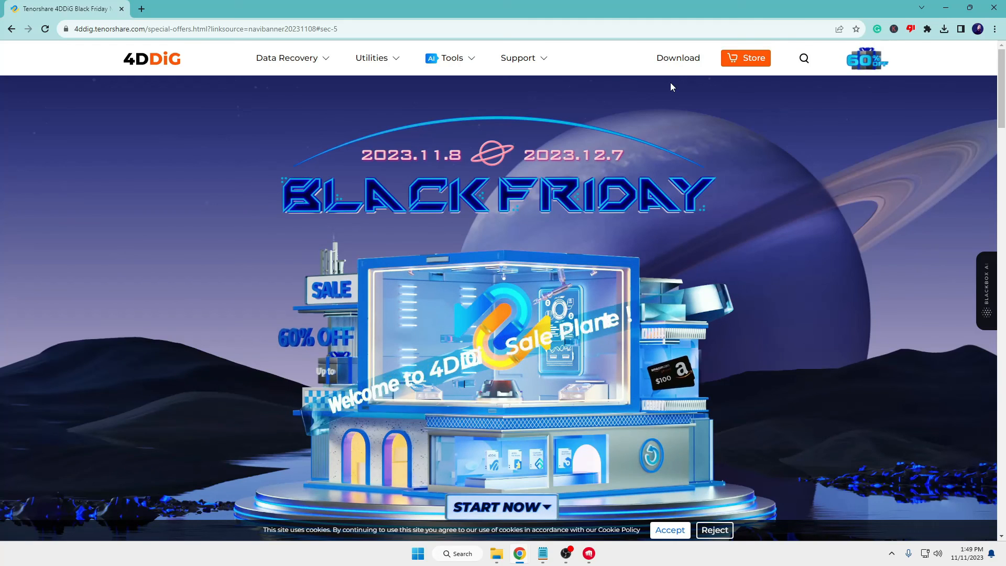
# - Scroll the Black Friday page down to the three 60% OFF bundle products
pyautogui.scroll(-3)
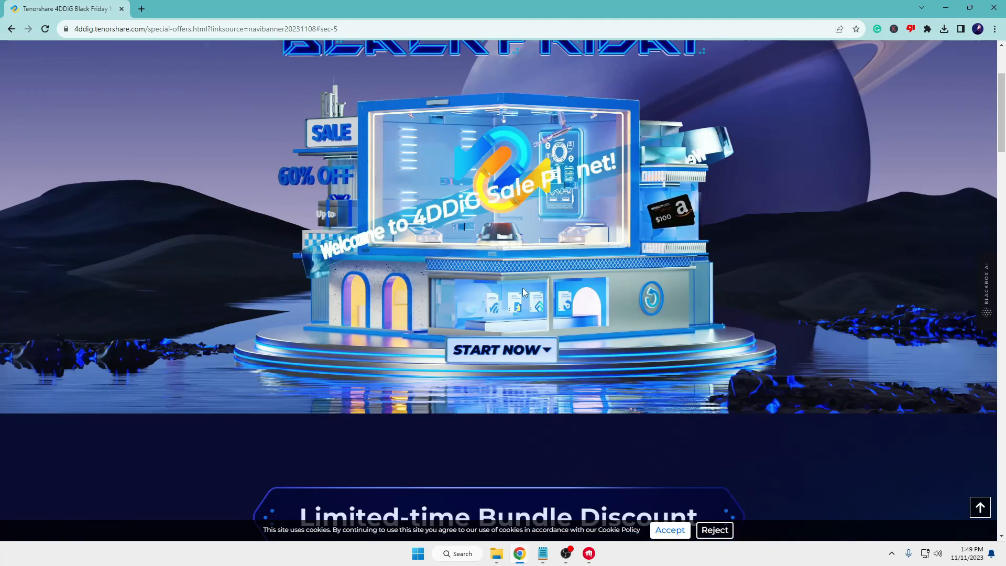
pyautogui.scroll(-3)
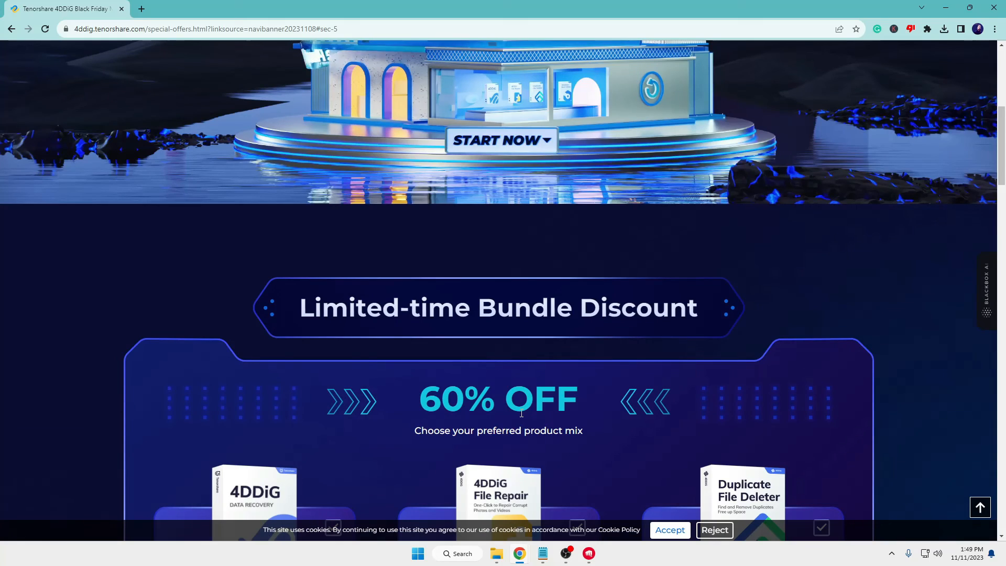
pyautogui.scroll(-3)
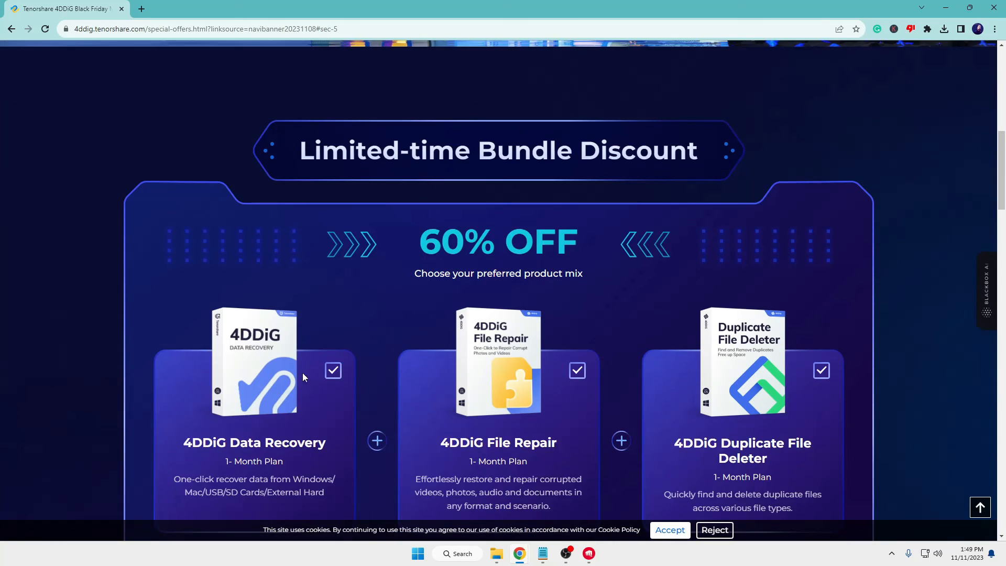
pyautogui.moveTo(263, 357)
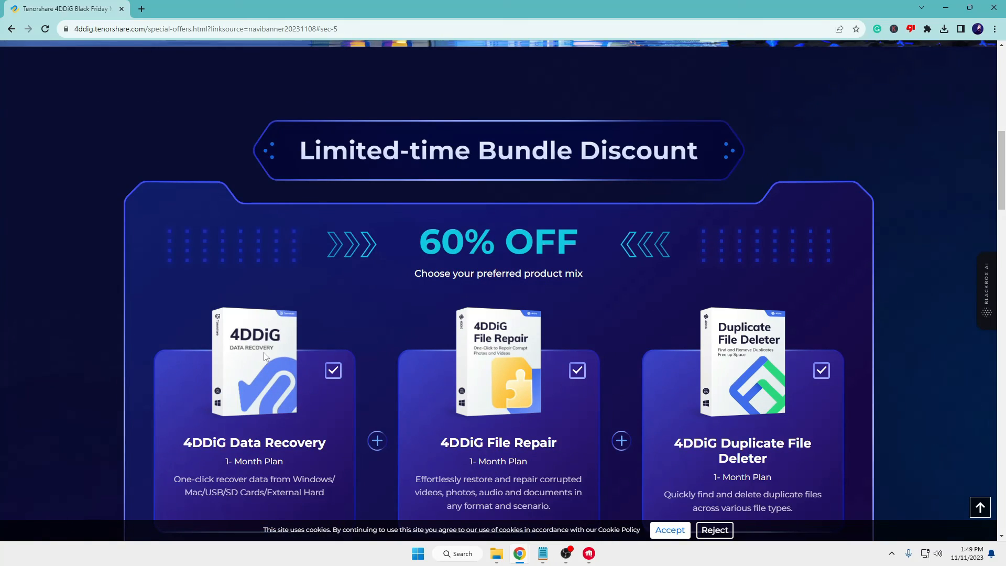
pyautogui.scroll(-3)
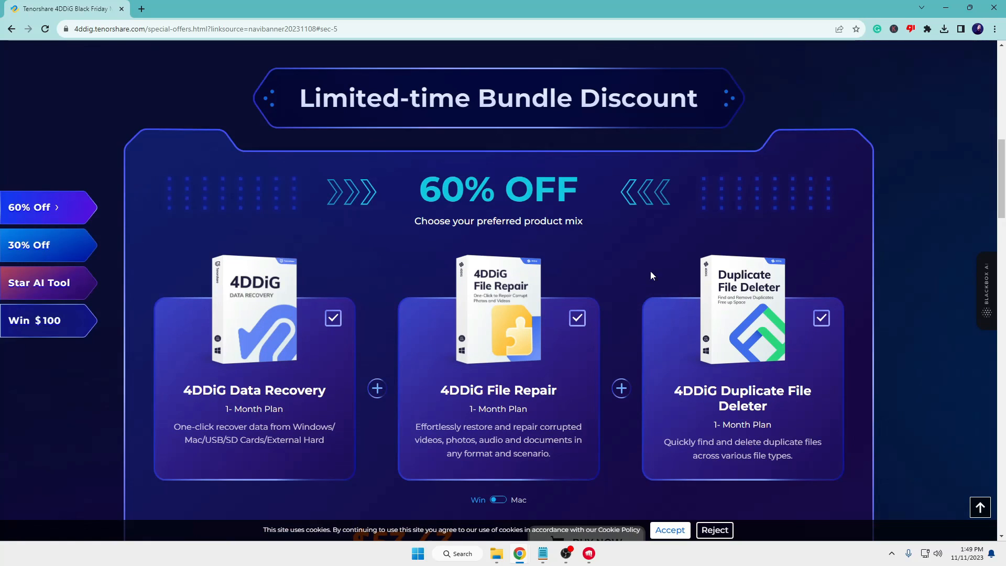
pyautogui.moveTo(449, 260)
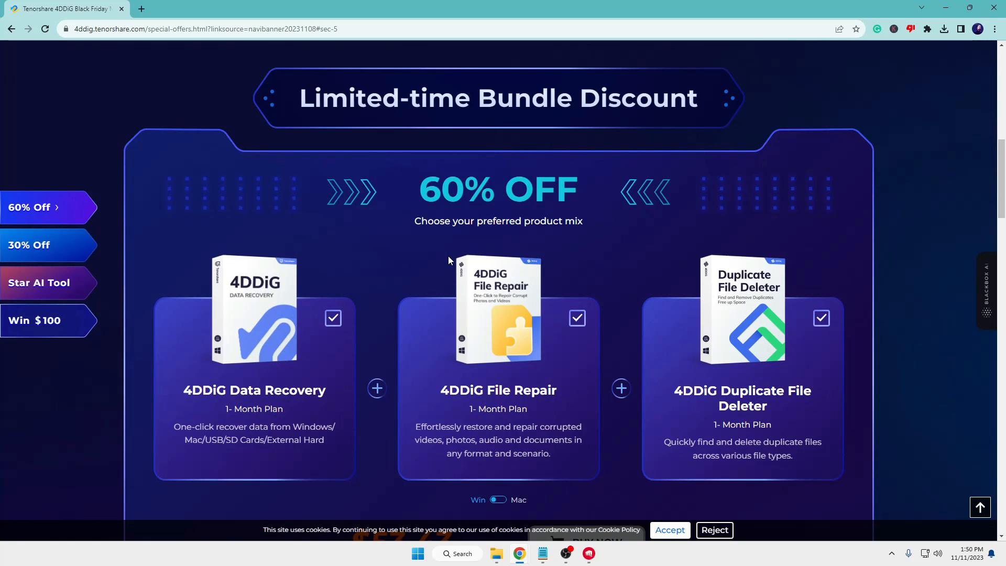
pyautogui.moveTo(503, 404)
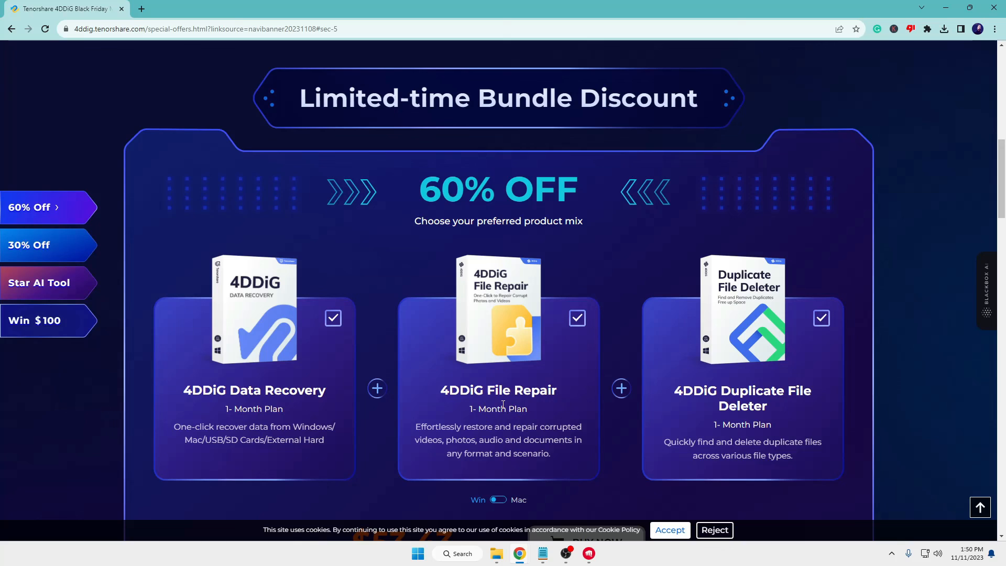
# - Go to the Win $100 lucky draw and spin it, getting the 'No chance to draw' notice
pyautogui.click(28, 245)
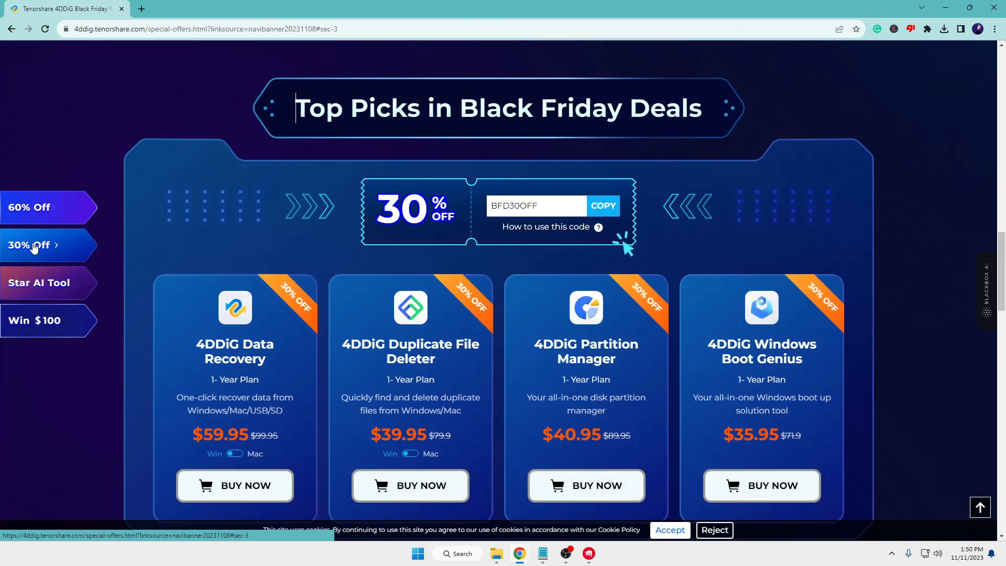
pyautogui.click(35, 320)
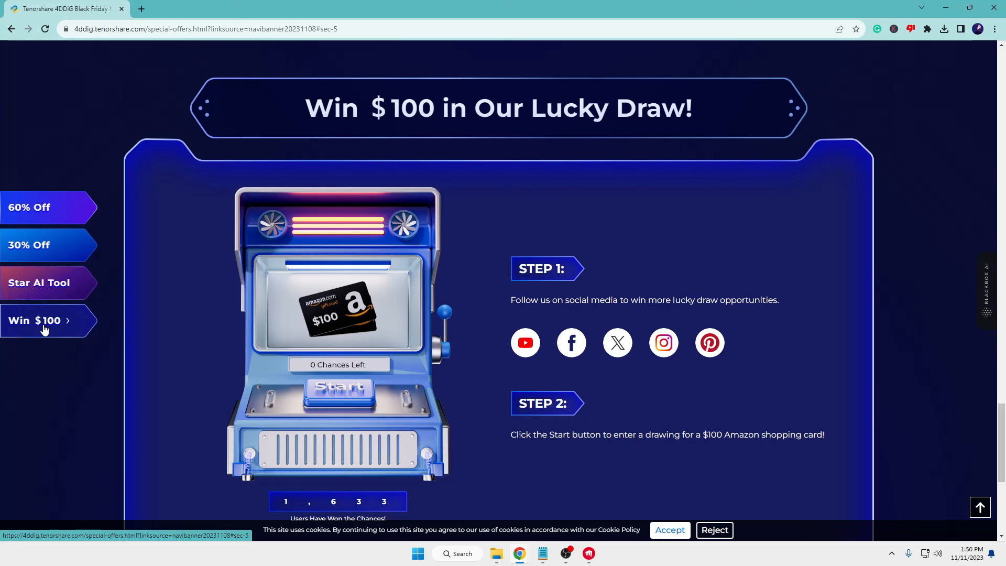
pyautogui.moveTo(525, 295)
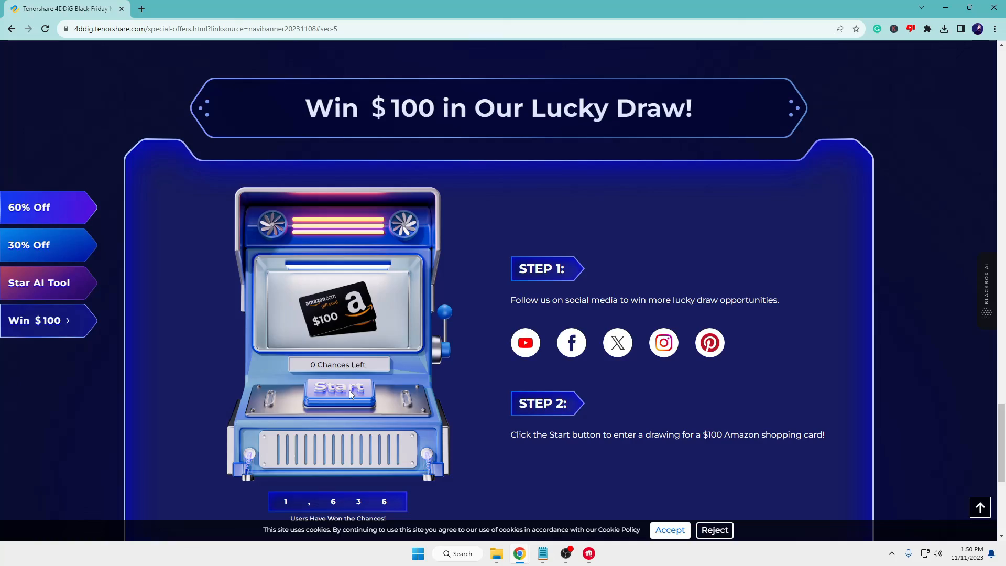
pyautogui.click(338, 389)
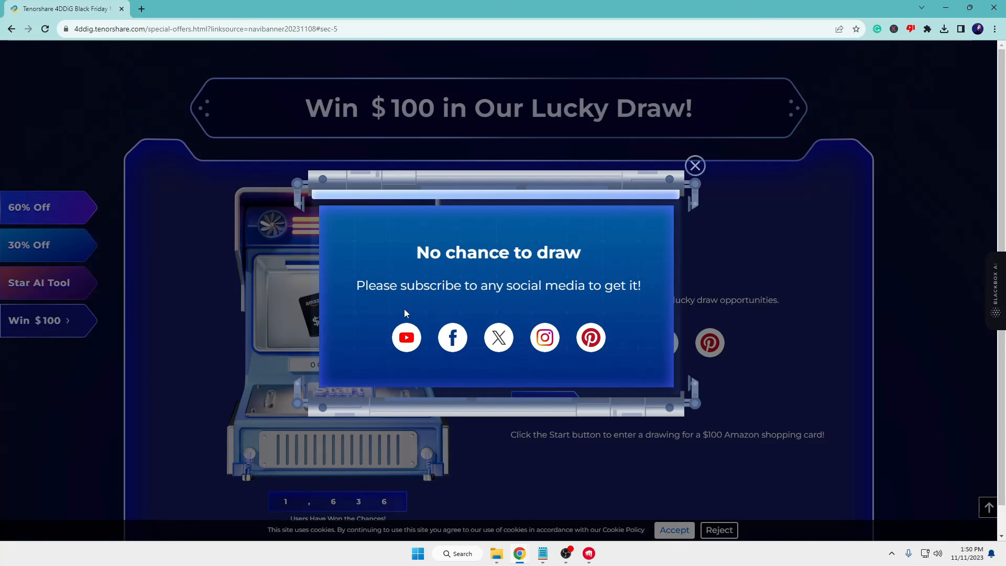
pyautogui.moveTo(452, 337)
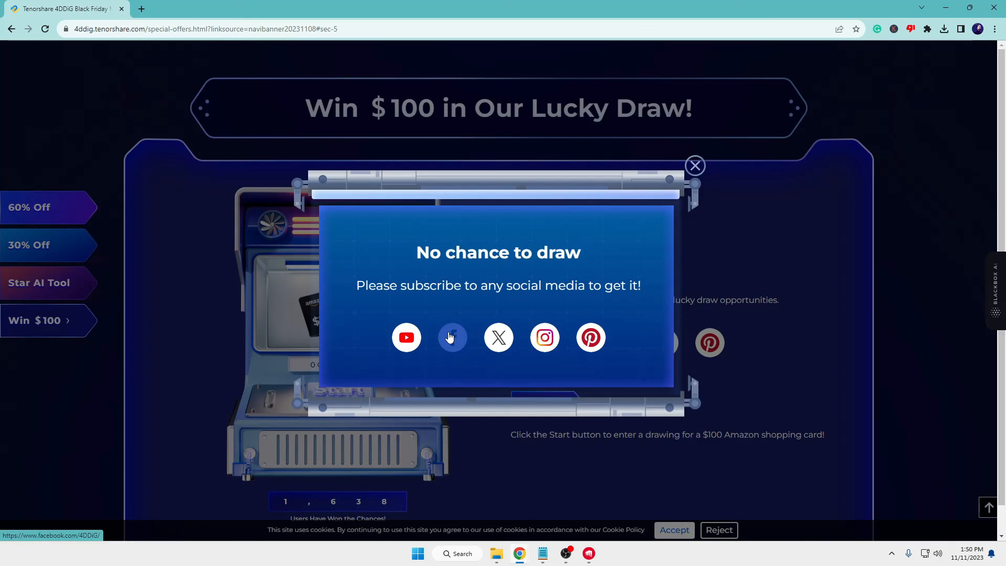